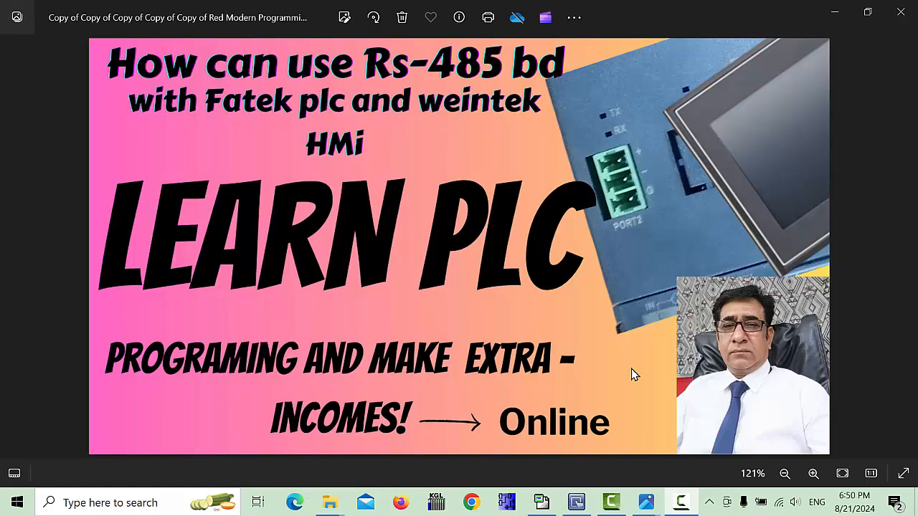
mouse_move(392, 317)
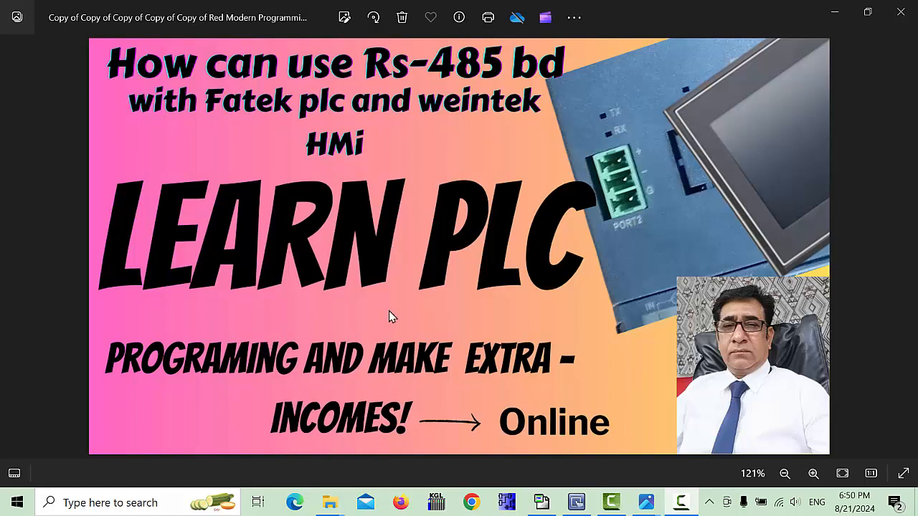
mouse_move(310, 342)
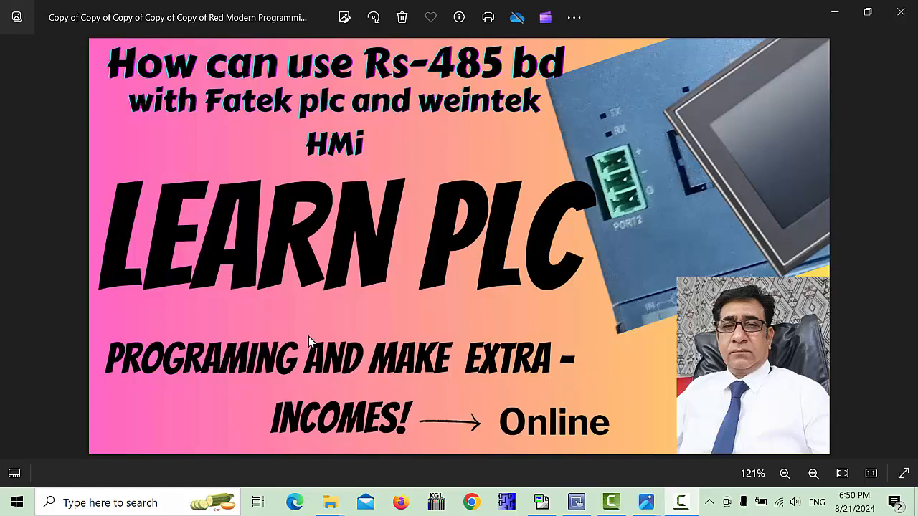
mouse_move(384, 339)
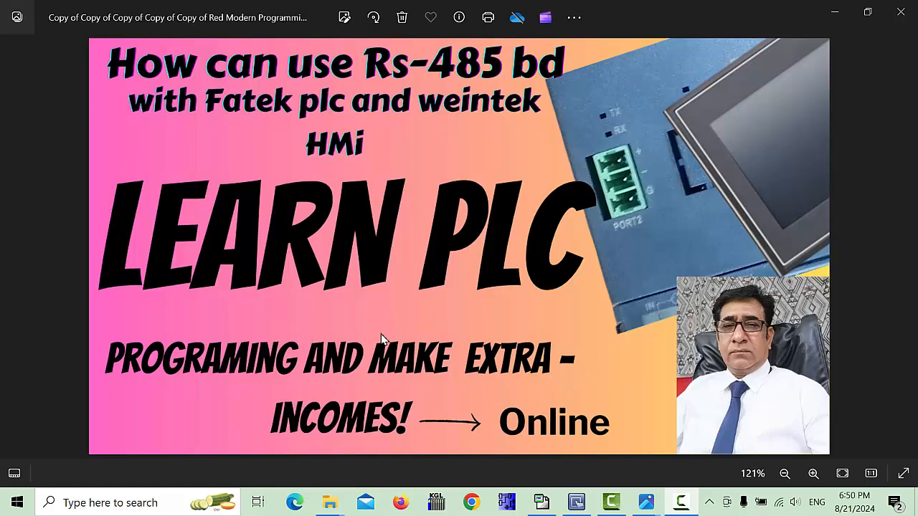
mouse_move(484, 463)
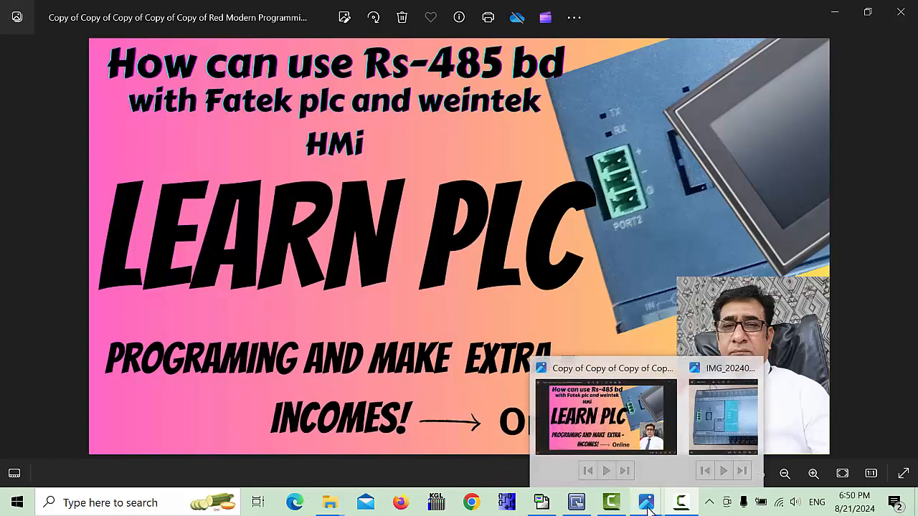
Browse the Fatek PLC and HMI hardware photos, ending on the PLC's PORT2 terminal close-up
left_click(723, 416)
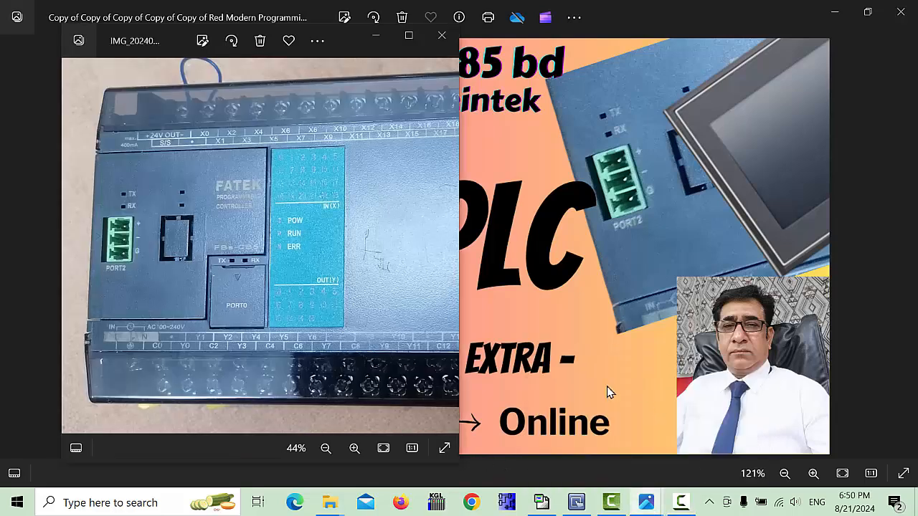
left_click(354, 448)
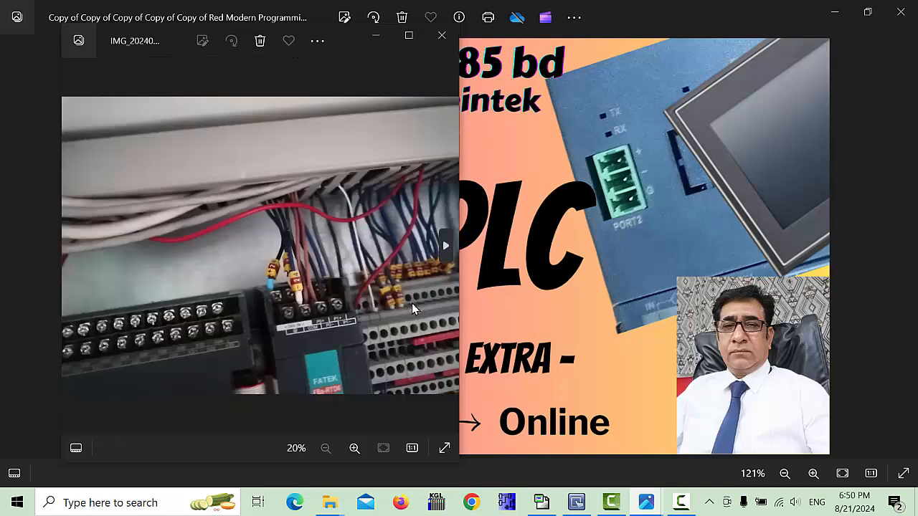
mouse_move(72, 269)
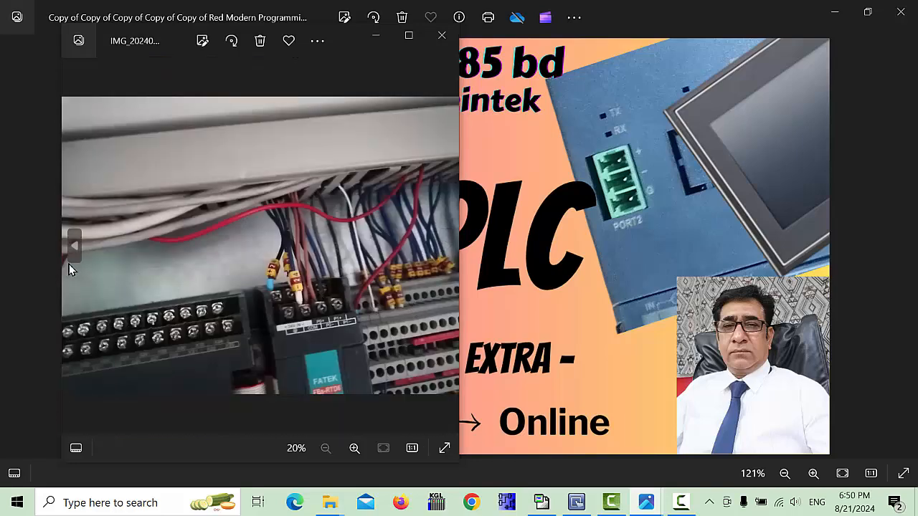
left_click(354, 449)
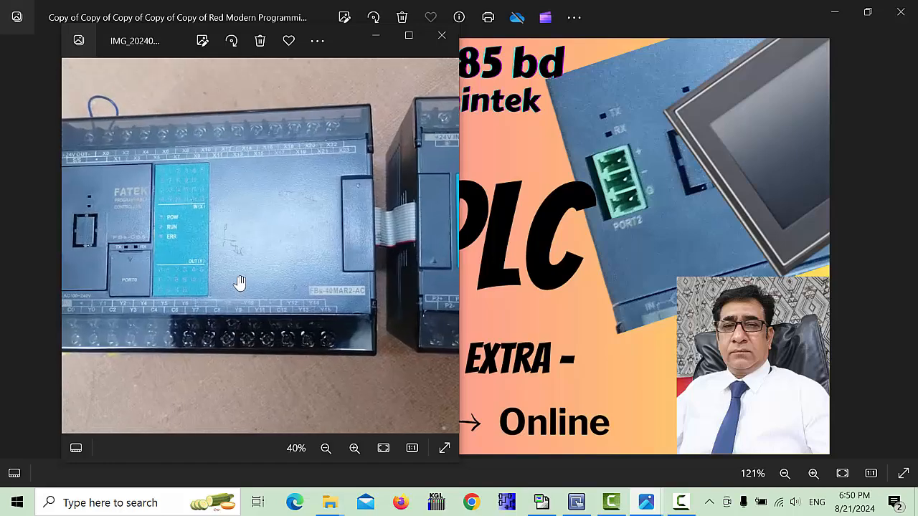
left_click(354, 448)
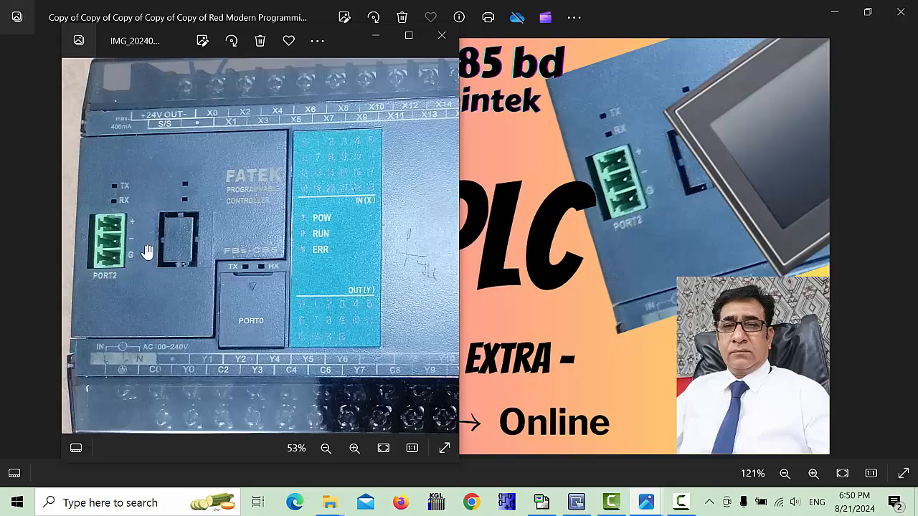
mouse_move(136, 277)
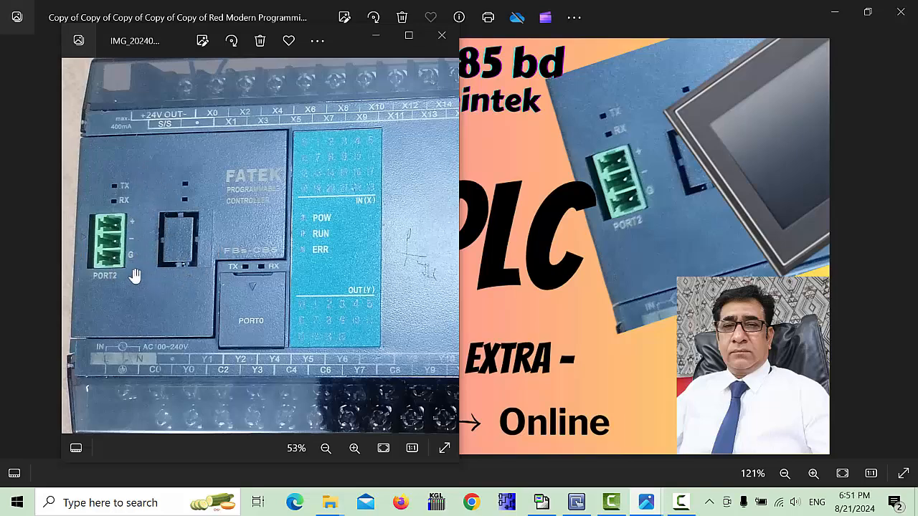
mouse_move(137, 233)
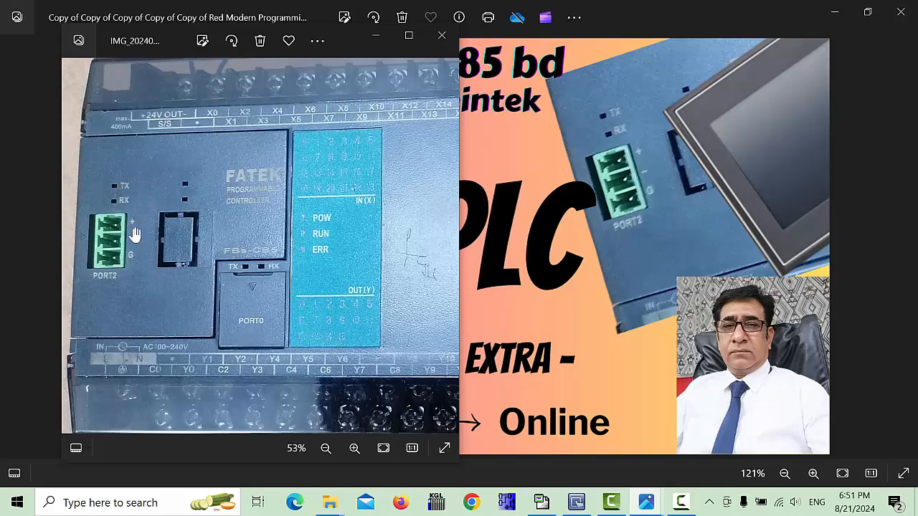
mouse_move(121, 250)
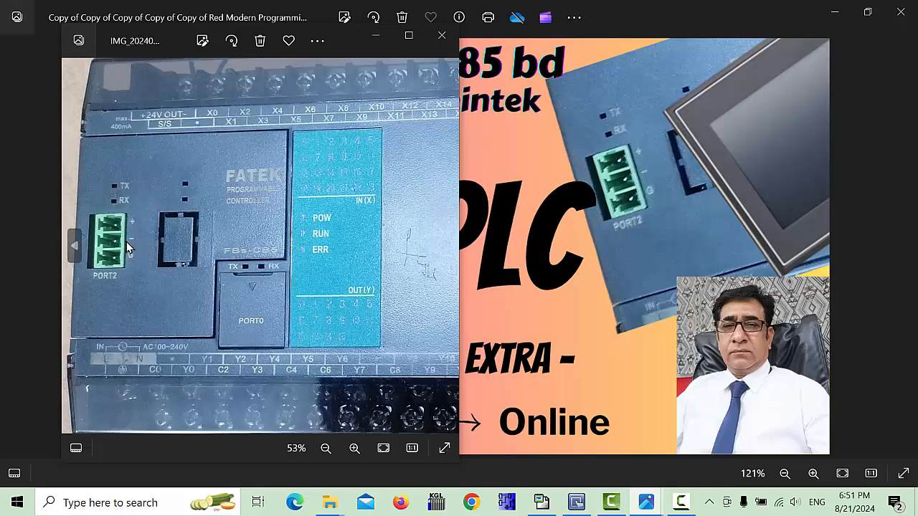
mouse_move(146, 264)
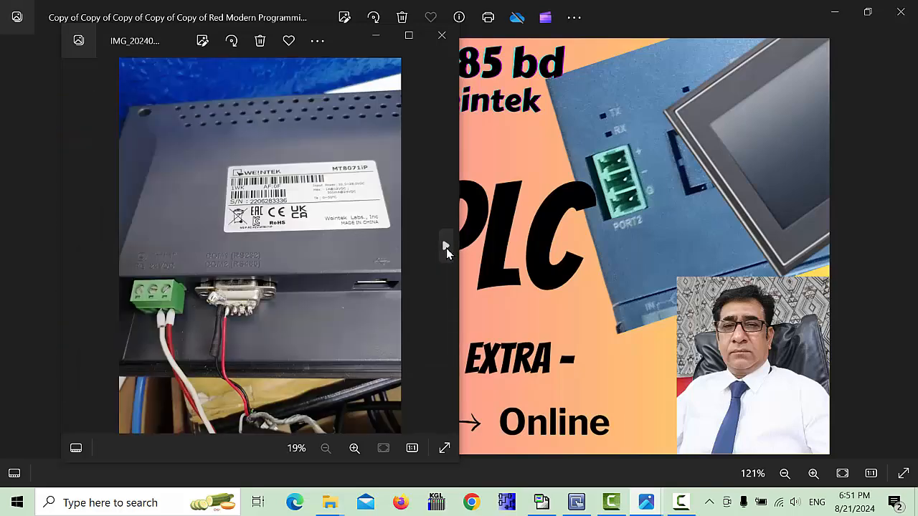
Enlarge the Weintek MT8071iP photo on its COM1 RS232 / COM2 RS485 port labels
left_click(355, 448)
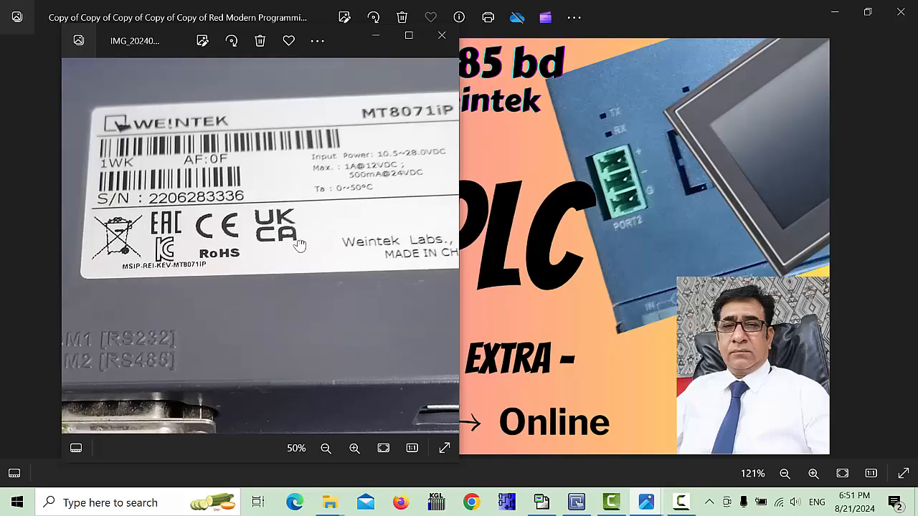
scroll("down", 3)
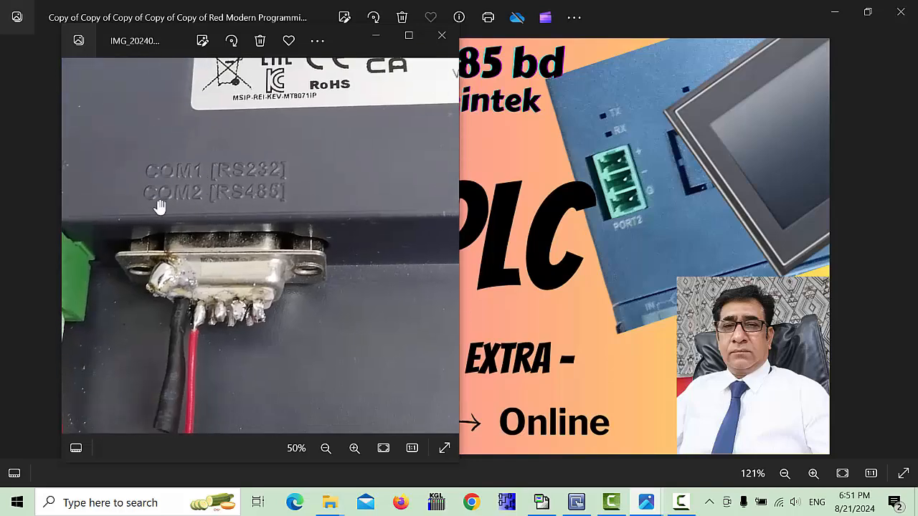
mouse_move(272, 184)
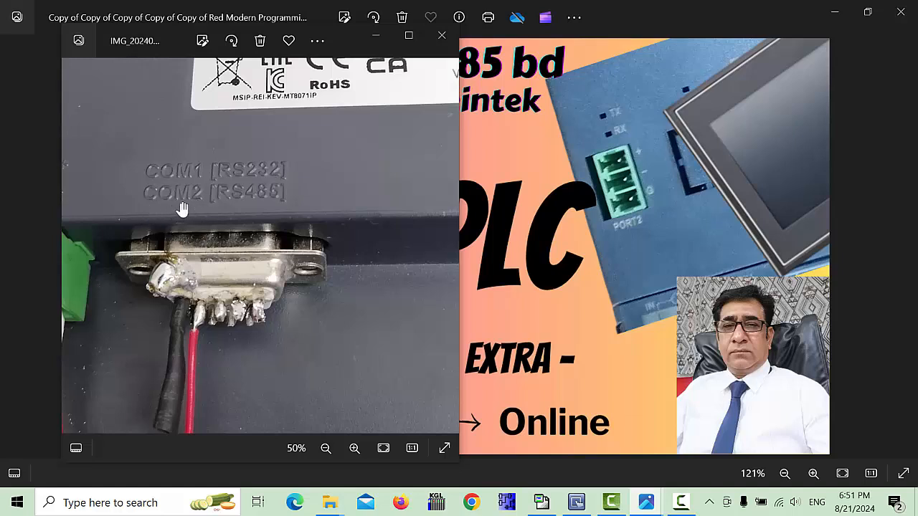
mouse_move(231, 211)
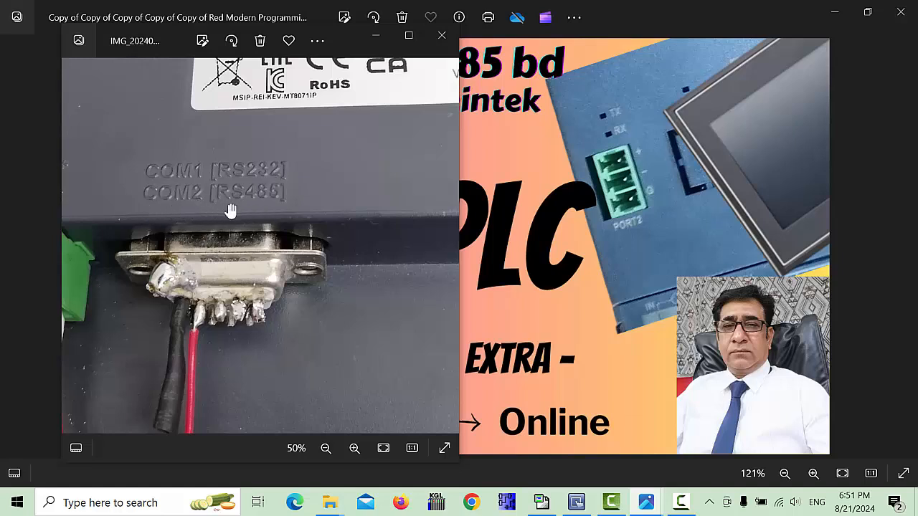
mouse_move(179, 314)
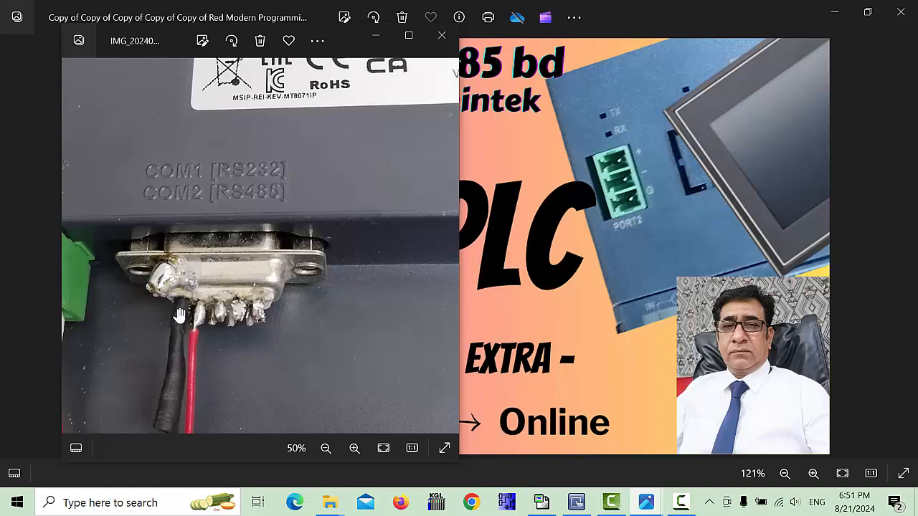
mouse_move(172, 352)
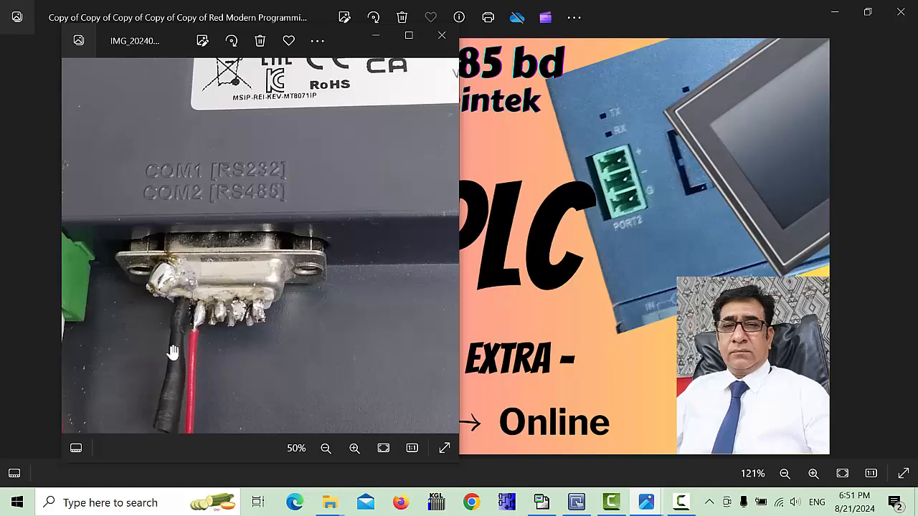
mouse_move(174, 329)
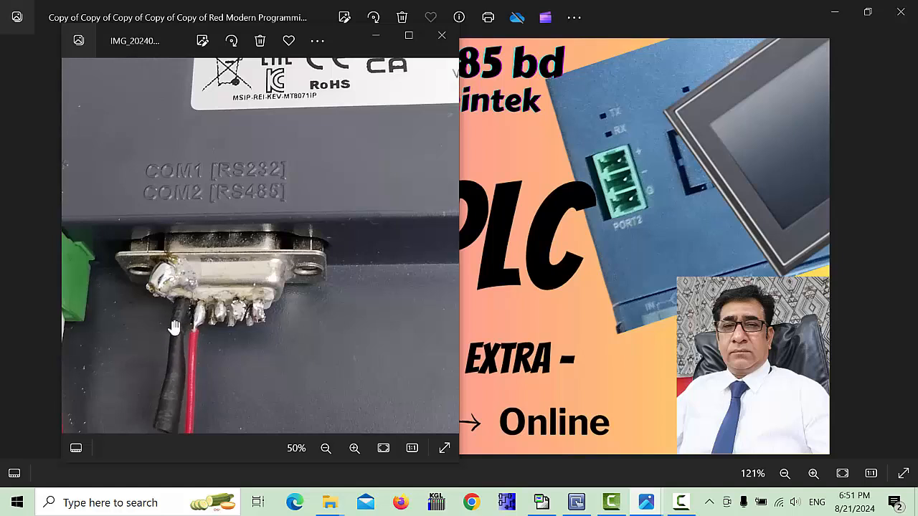
mouse_move(201, 312)
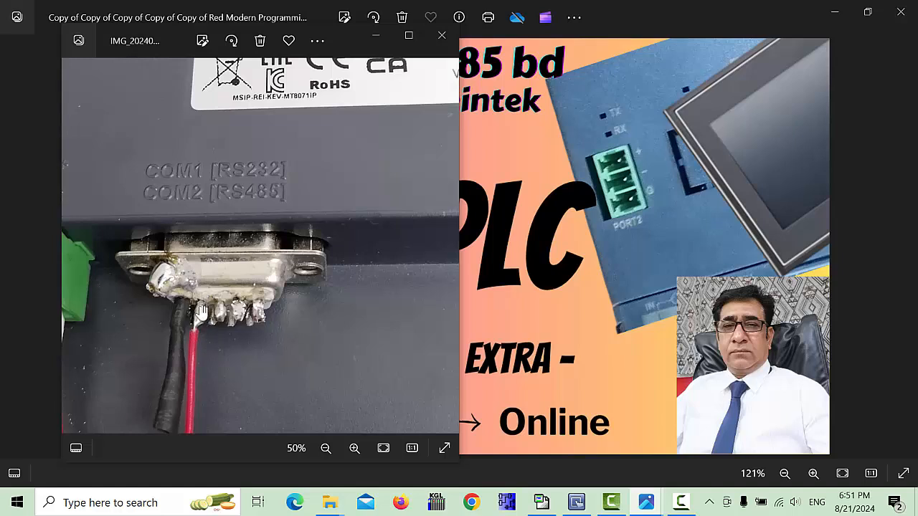
mouse_move(203, 330)
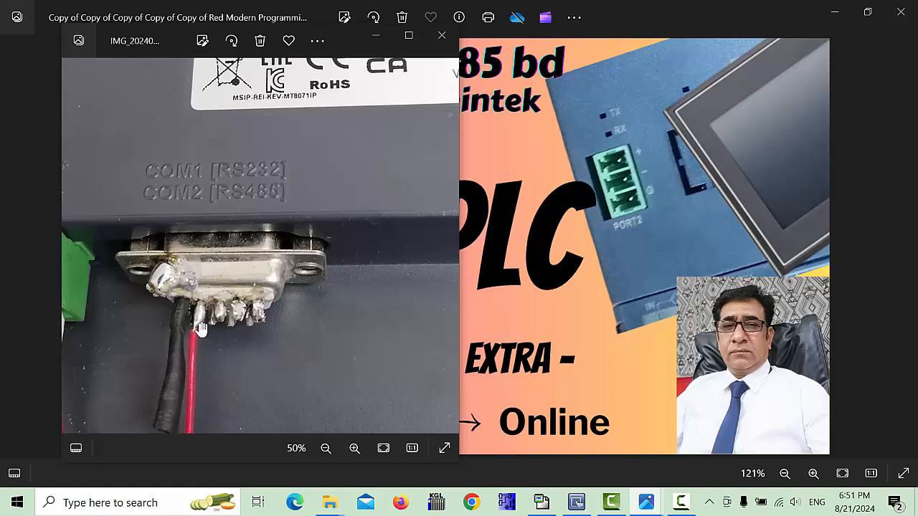
mouse_move(801, 220)
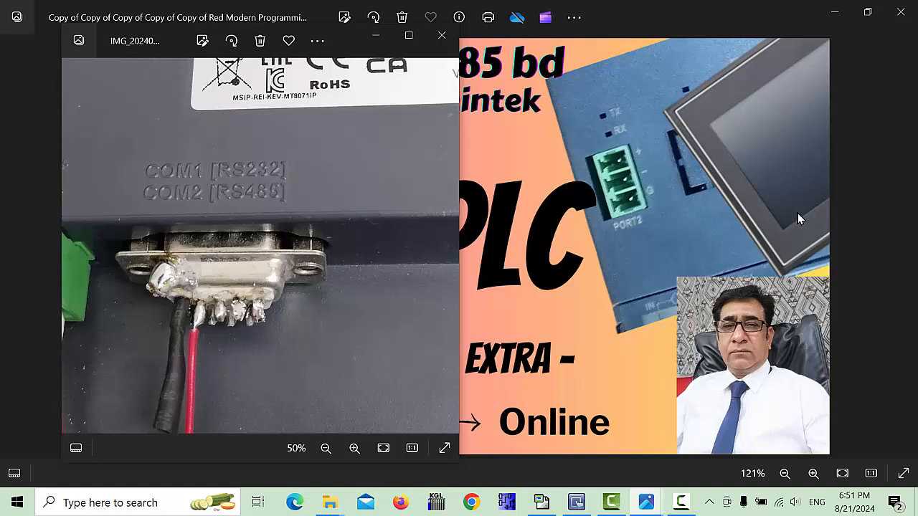
mouse_move(633, 185)
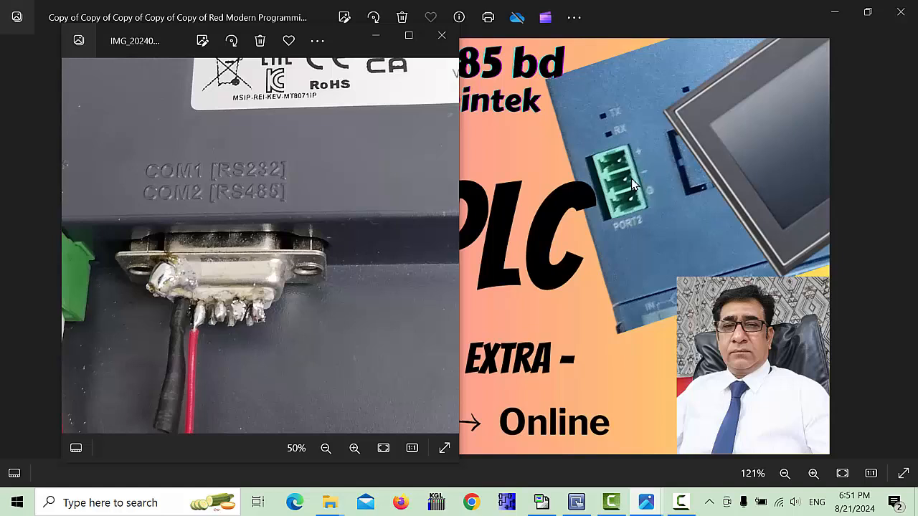
mouse_move(208, 318)
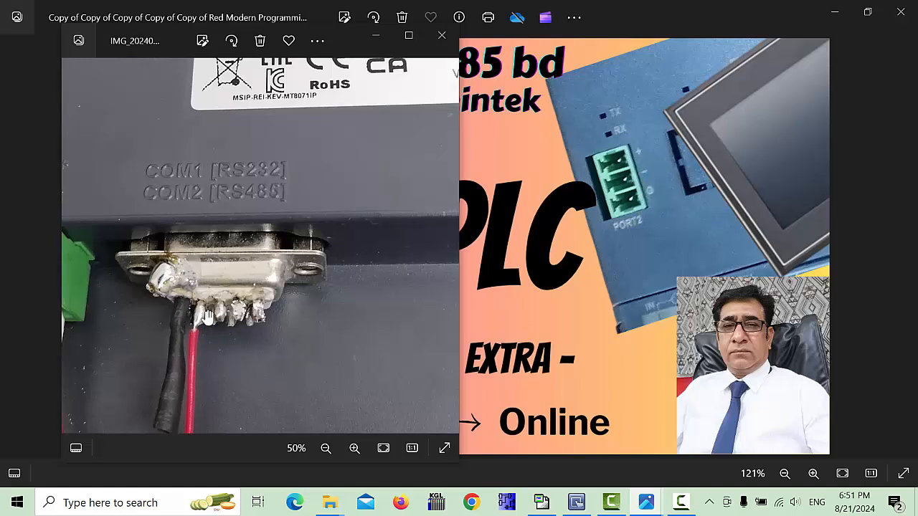
mouse_move(649, 155)
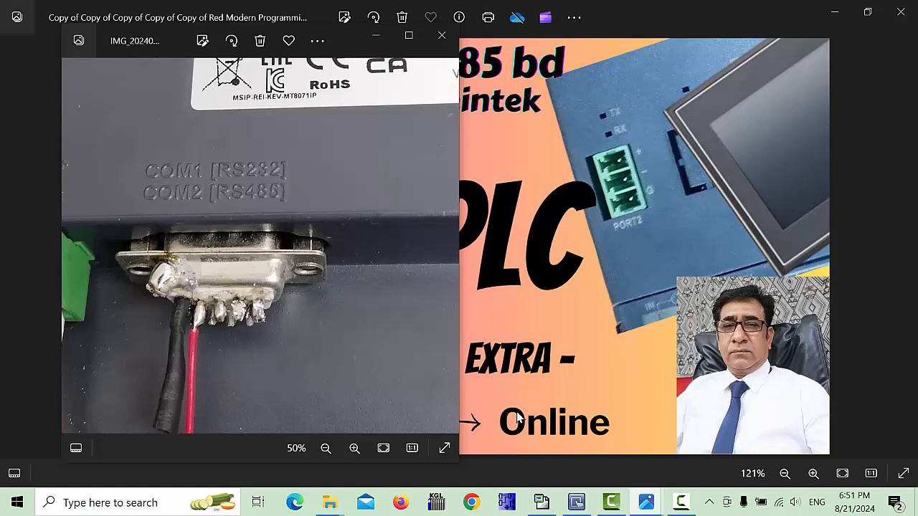
mouse_move(385, 183)
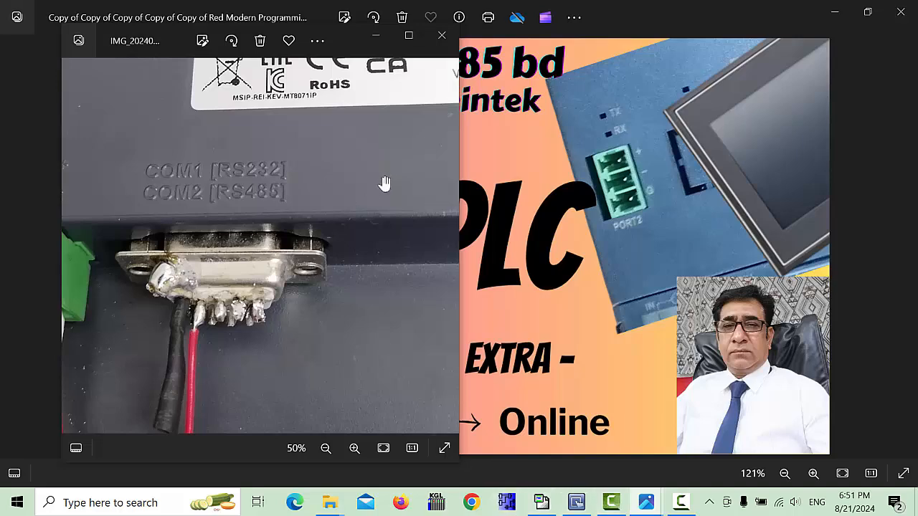
mouse_move(576, 502)
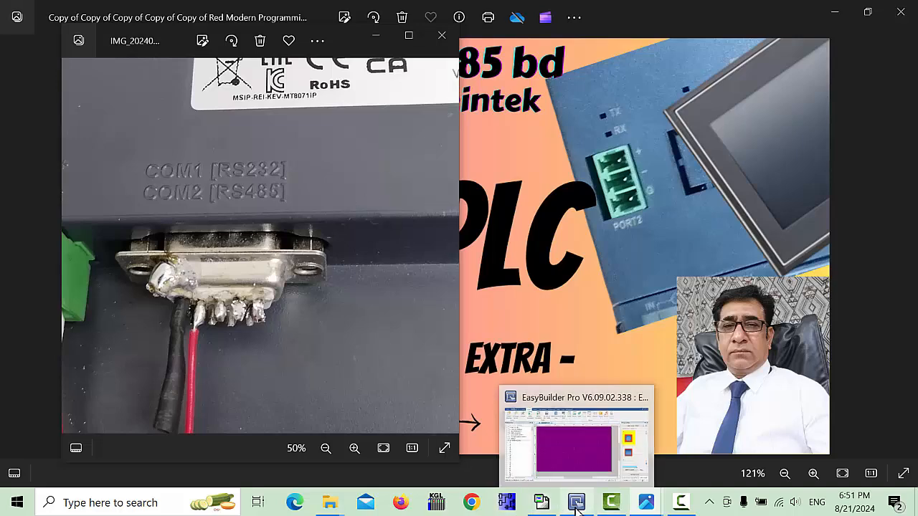
Bring EasyBuilder Pro project EBProject1 forward on window 10 with the Home tab showing
left_click(575, 434)
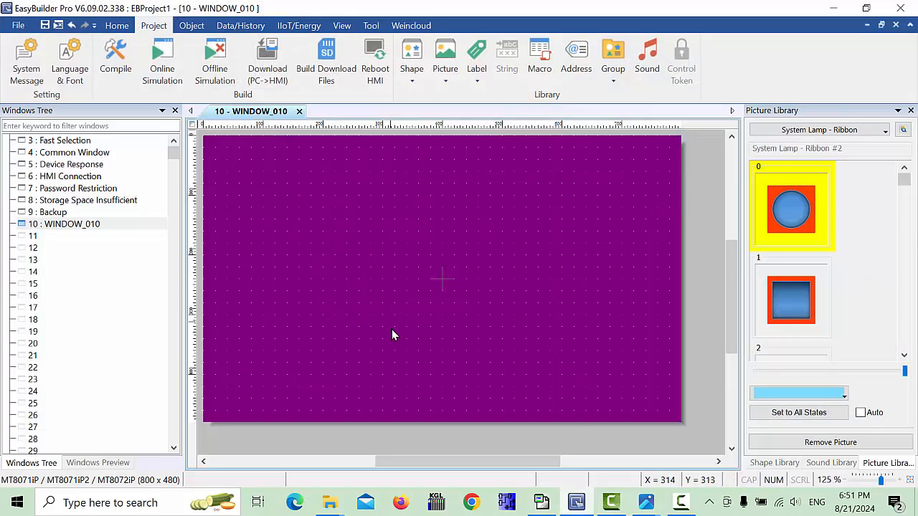
mouse_move(357, 378)
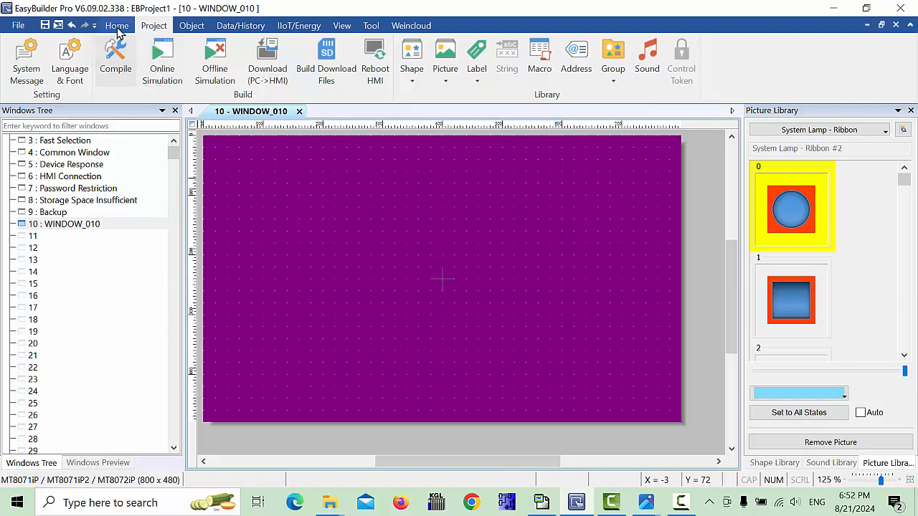
left_click(117, 25)
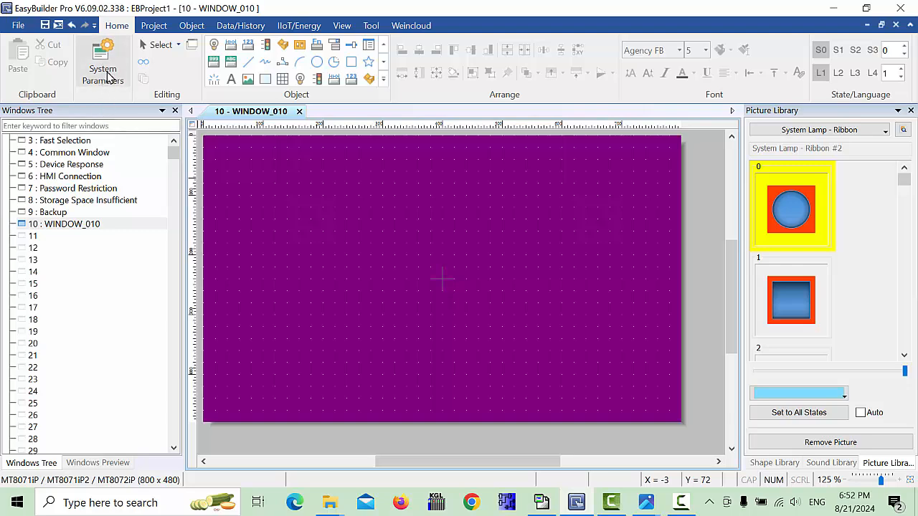
From System Parameters, open the FATEK FB/FBs/B1/B1z device settings
left_click(103, 60)
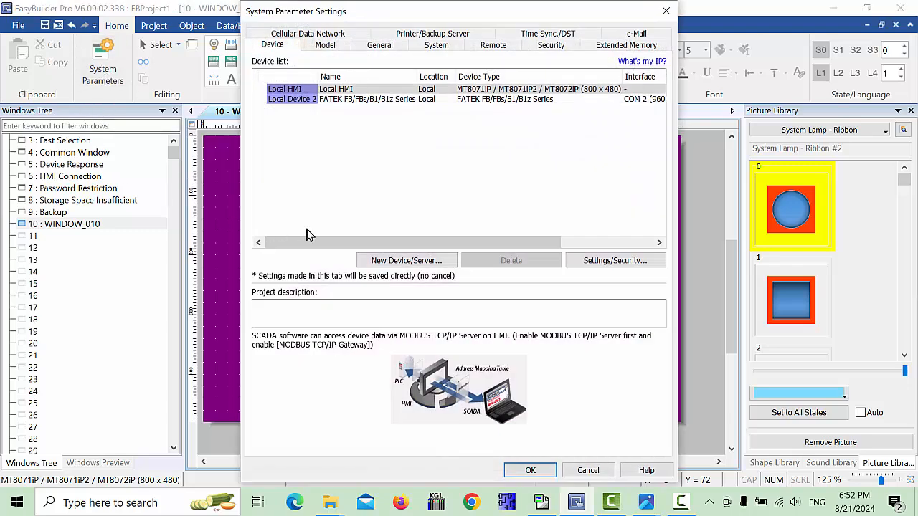
mouse_move(524, 176)
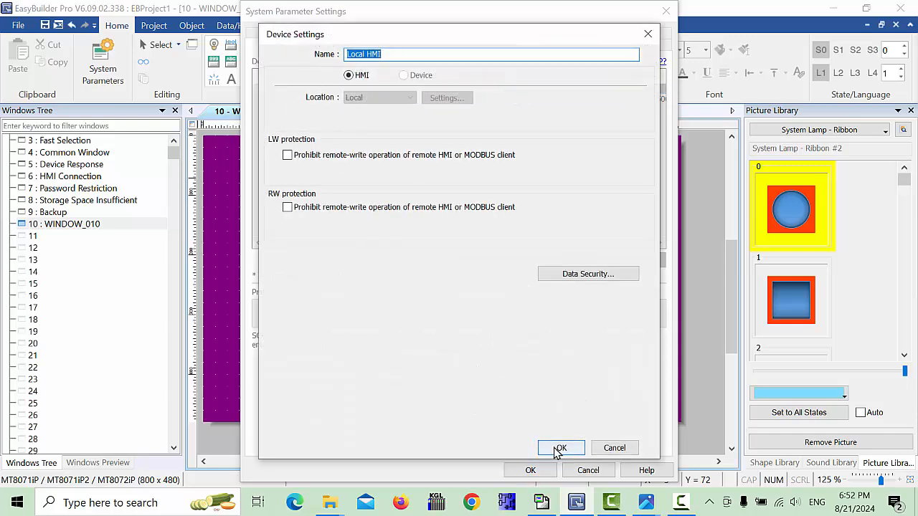
left_click(560, 447)
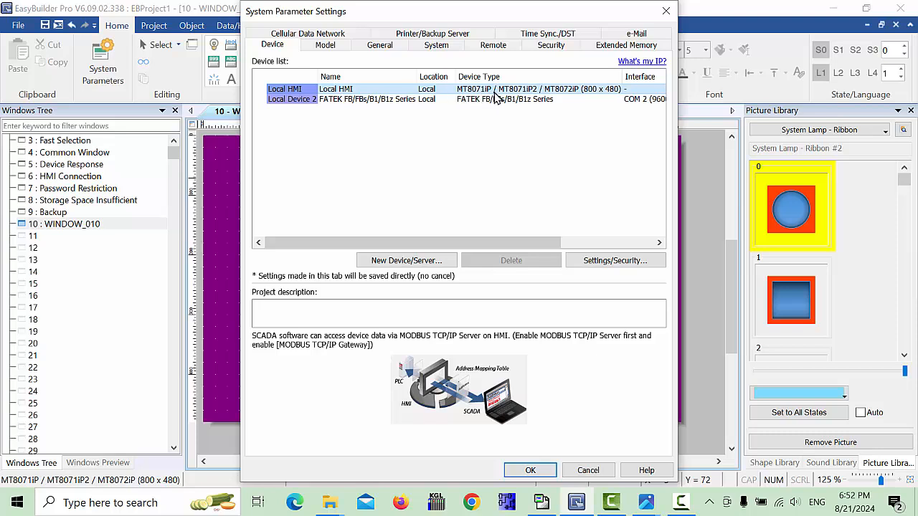
mouse_move(492, 142)
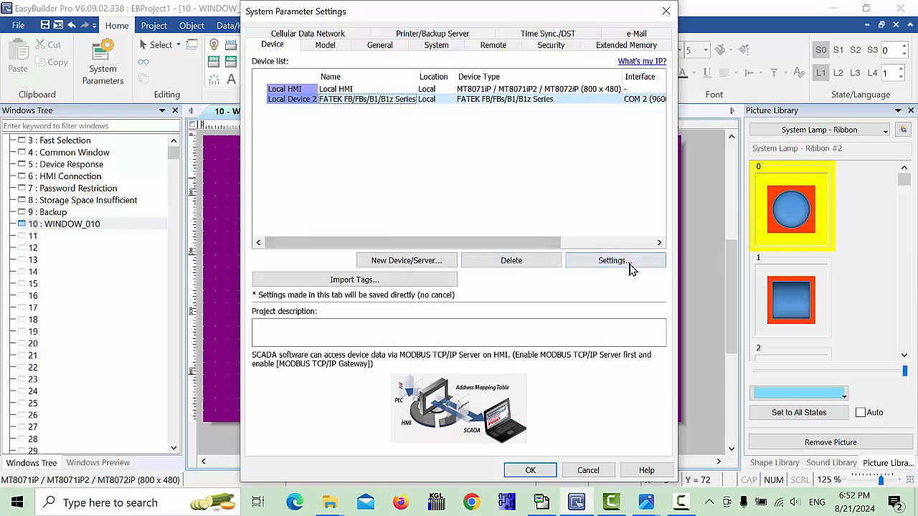
left_click(611, 260)
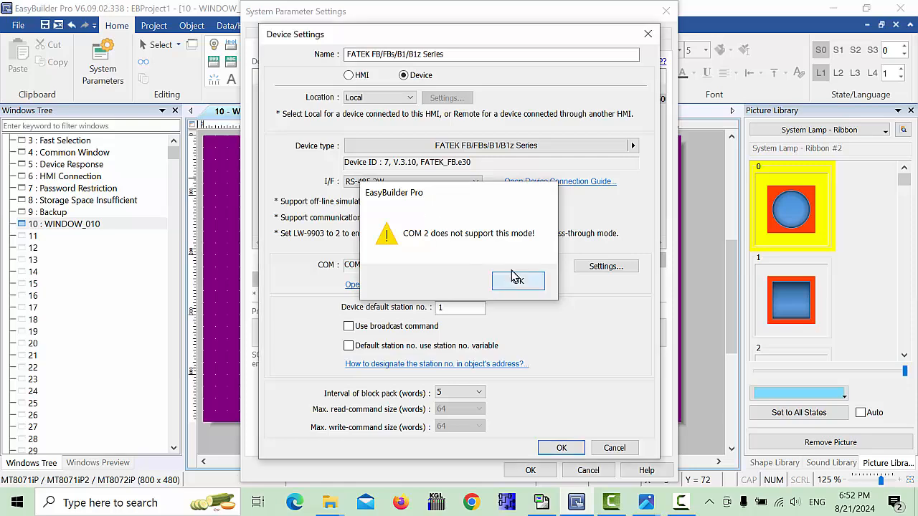
Dismiss the COM 2 mode warning and switch the FATEK port to COM 1
left_click(518, 280)
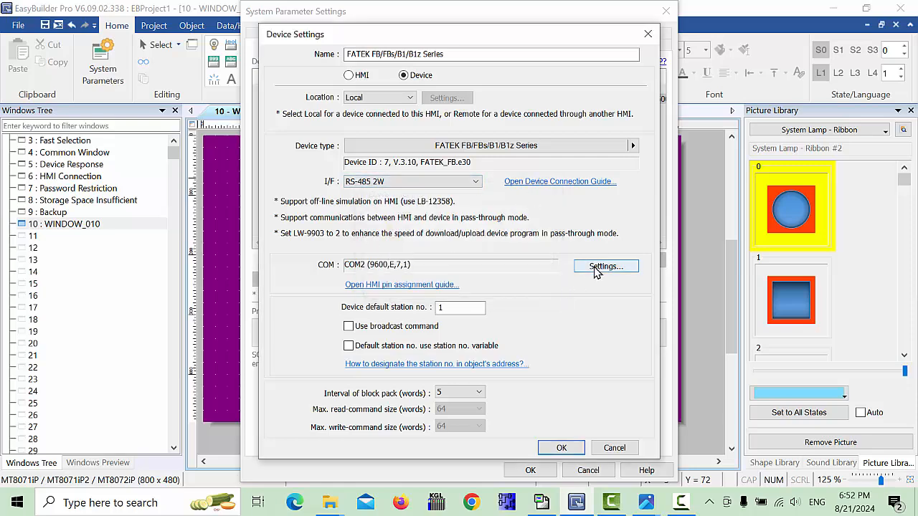
left_click(605, 266)
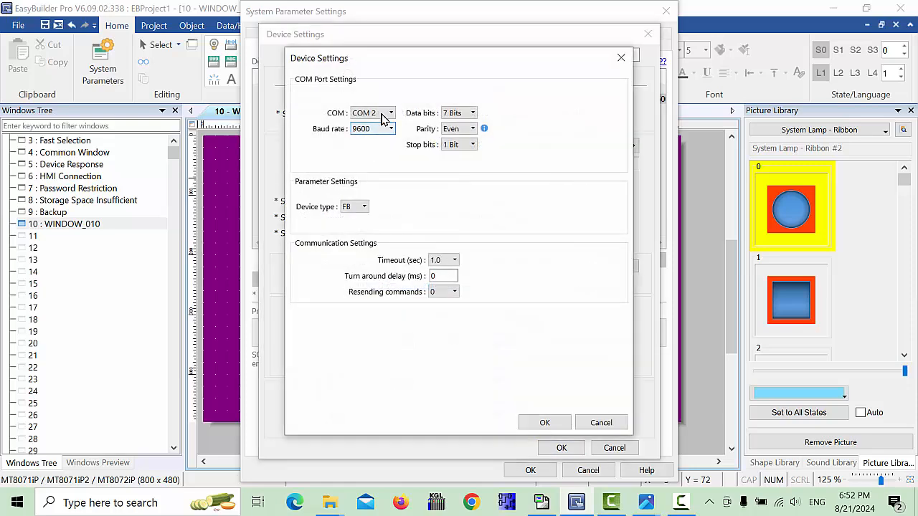
left_click(390, 113)
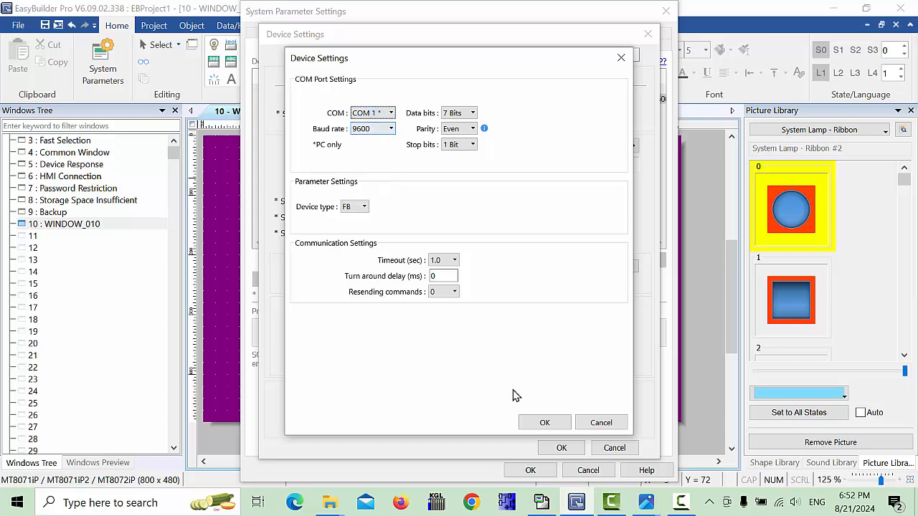
left_click(544, 423)
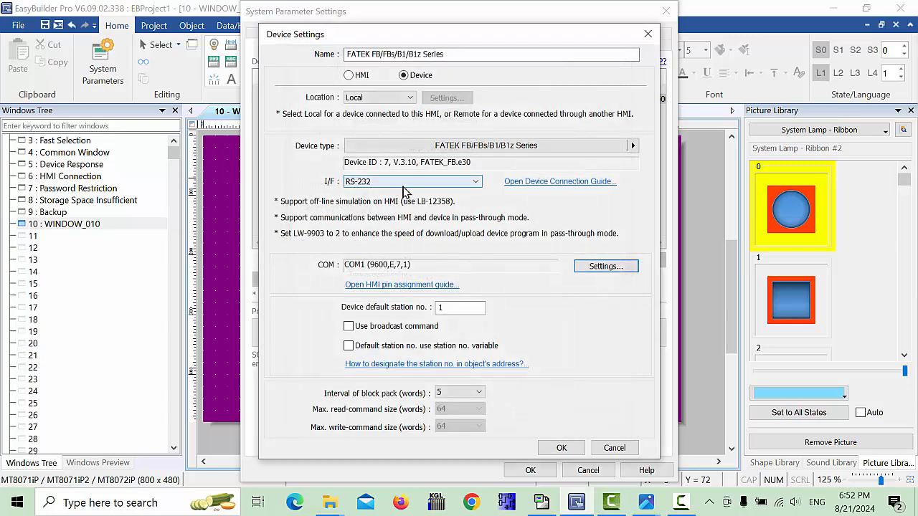
Try the RS-485 2W interface and dismiss the 'COM 1 does not support this mode' warning
left_click(475, 181)
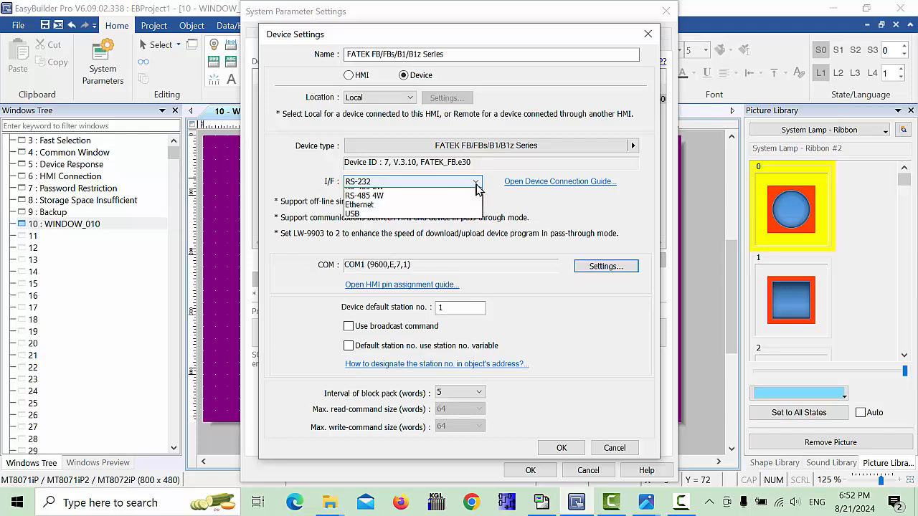
mouse_move(369, 229)
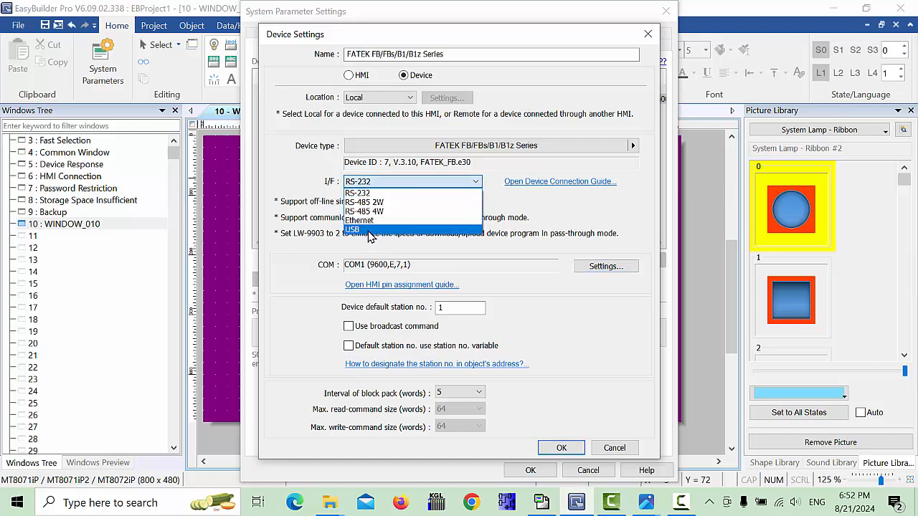
mouse_move(358, 220)
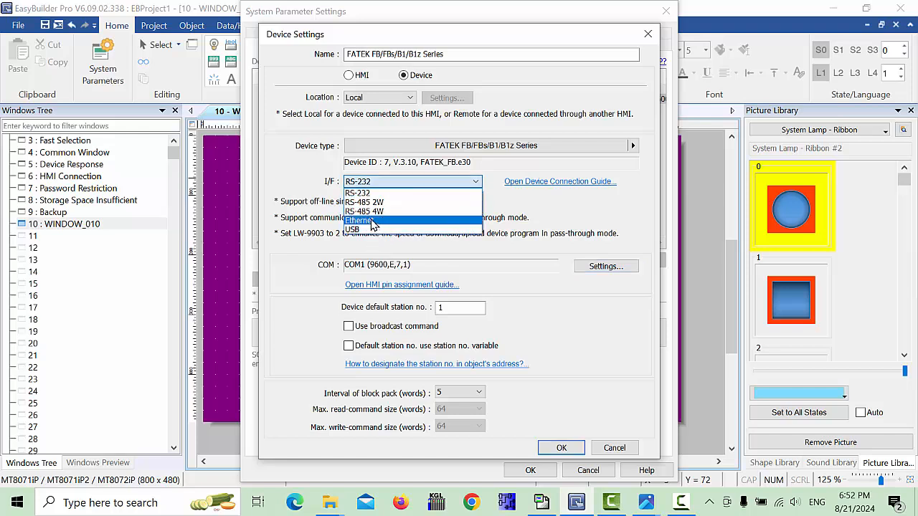
mouse_move(371, 212)
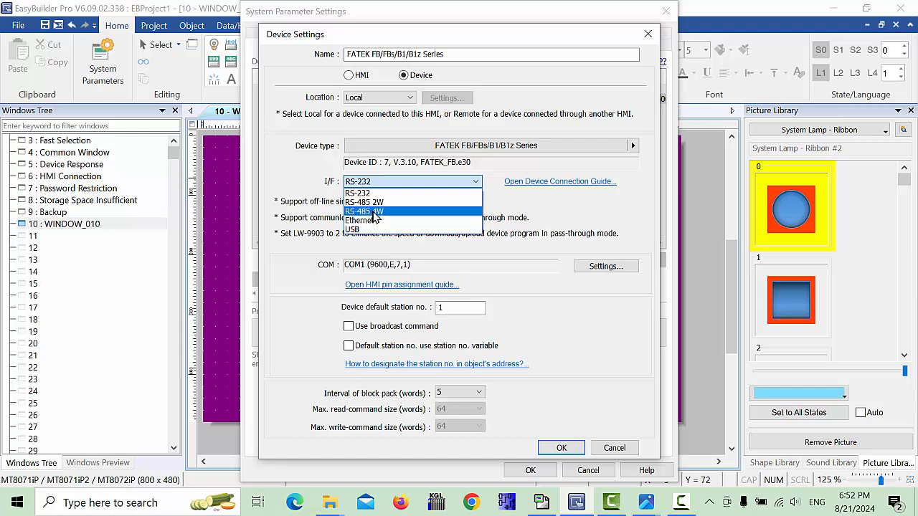
mouse_move(365, 201)
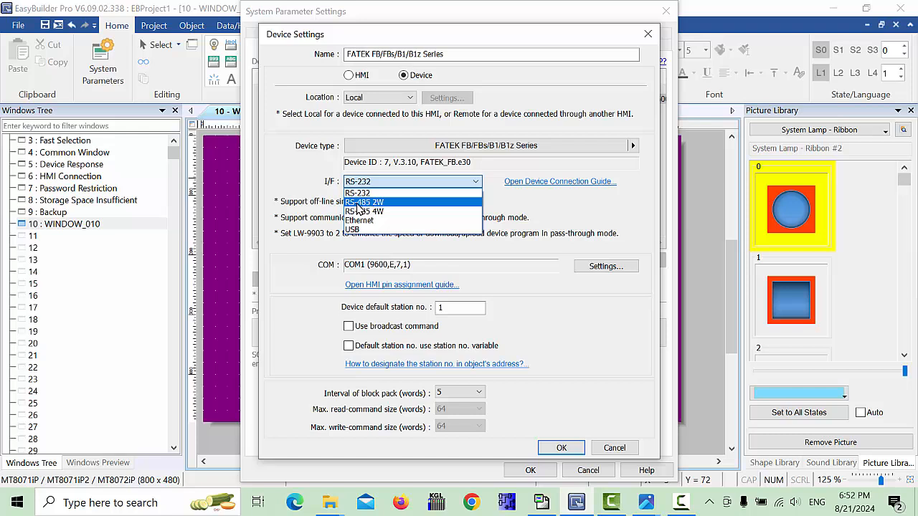
mouse_move(386, 208)
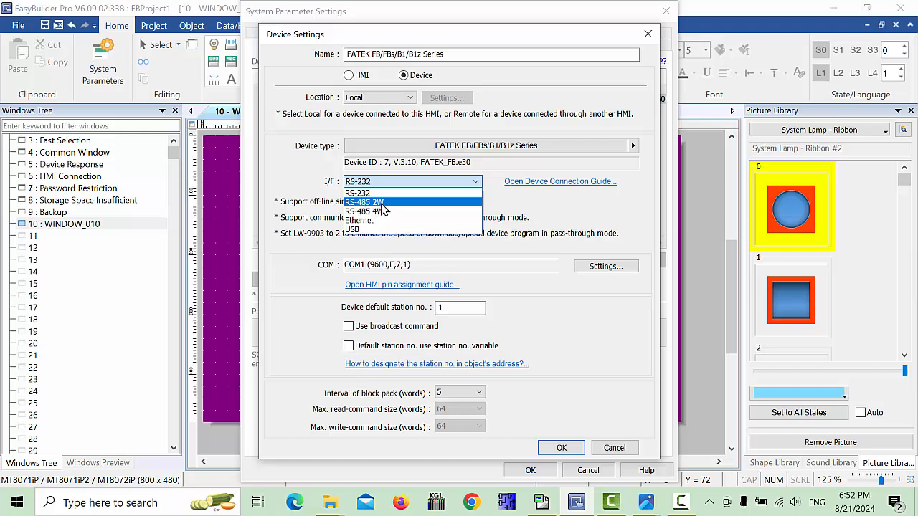
left_click(364, 201)
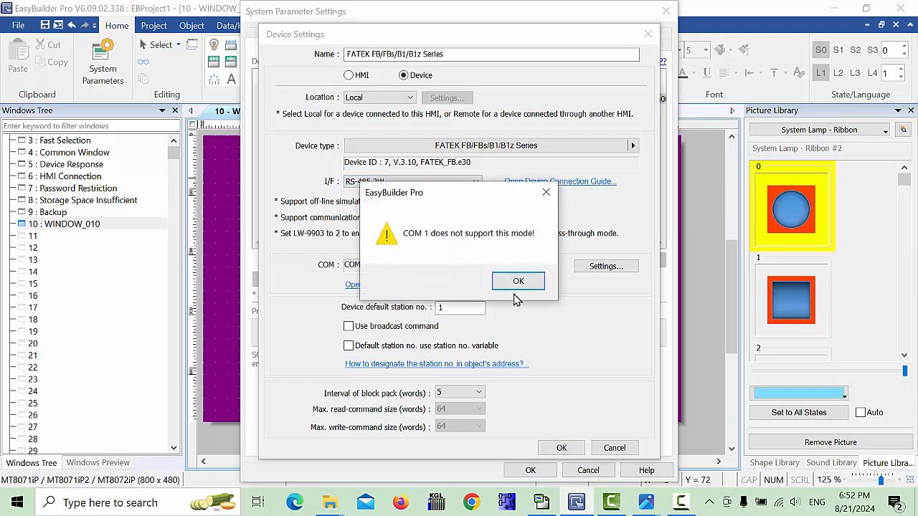
left_click(518, 281)
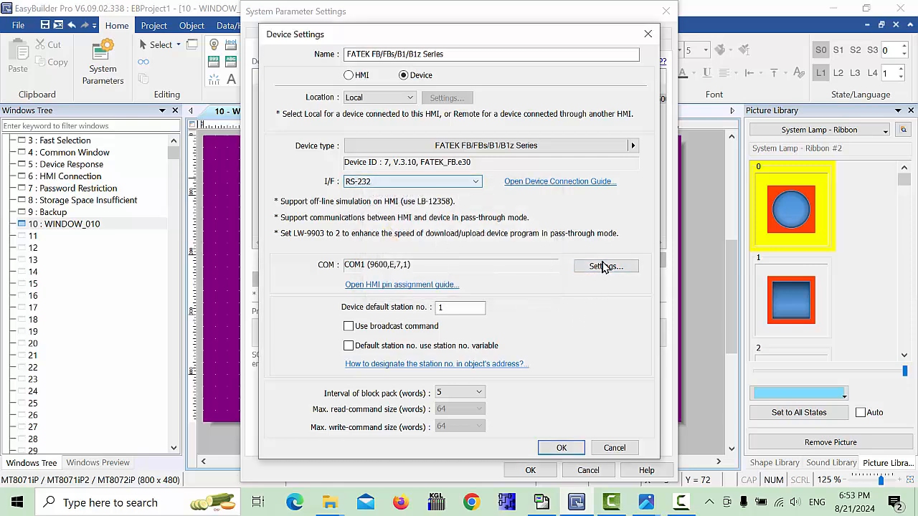
Set the FATEK PLC to COM2 (9600,E,7,1) and confirm the device settings
left_click(606, 266)
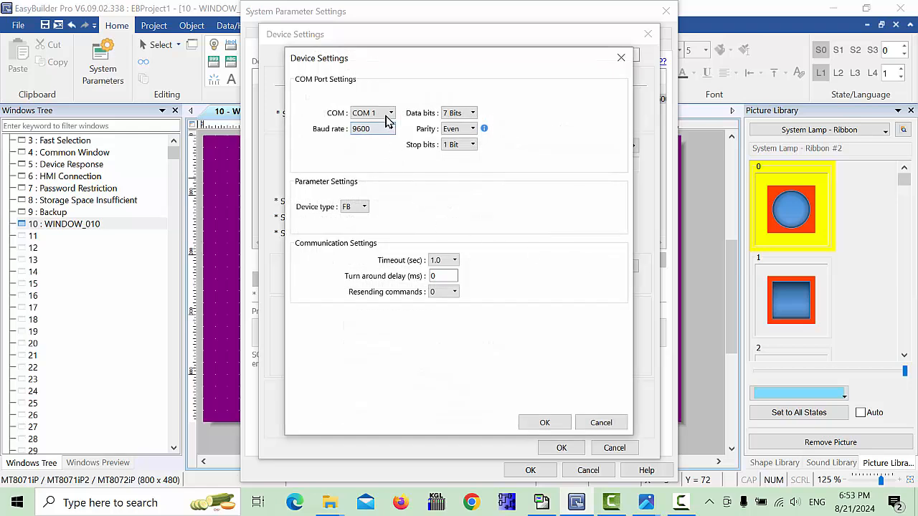
left_click(372, 113)
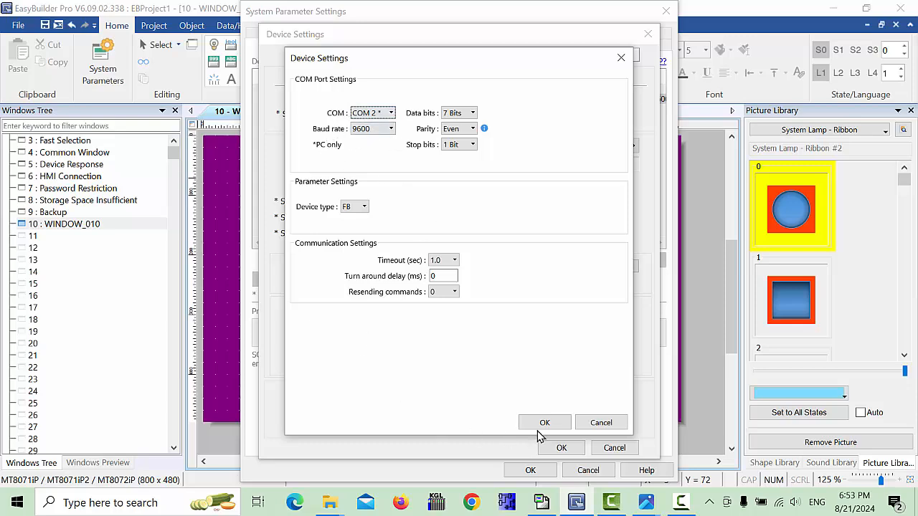
left_click(544, 422)
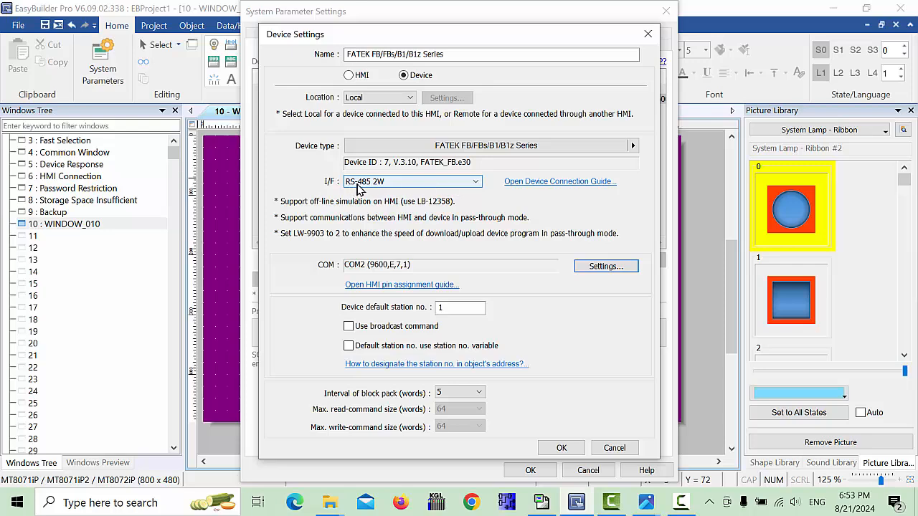
mouse_move(436, 332)
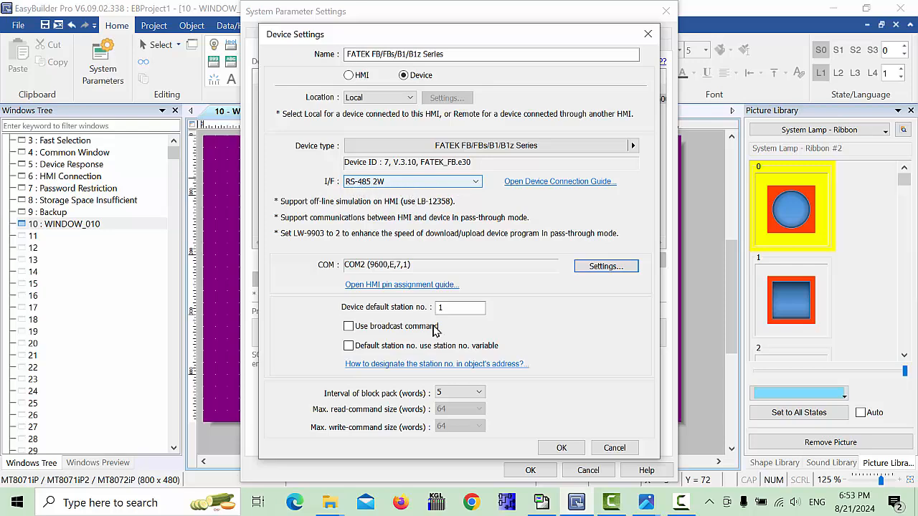
left_click(562, 448)
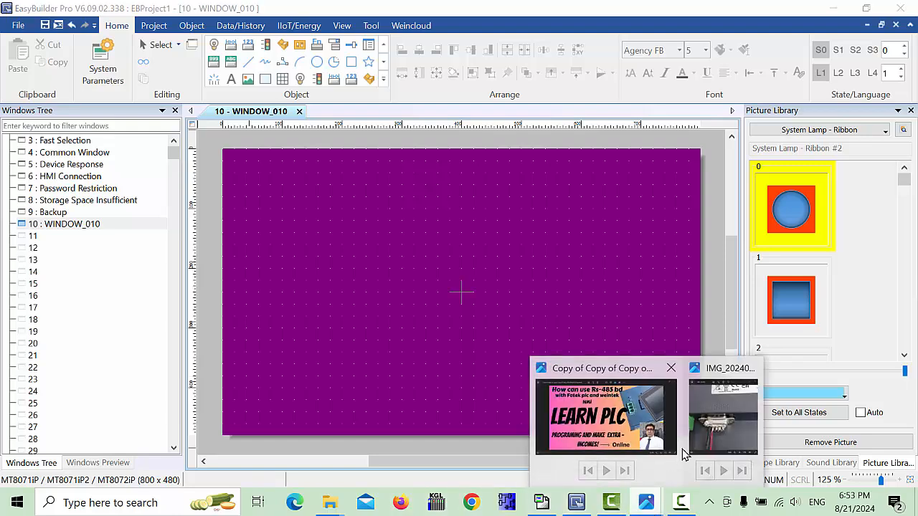
Page through the PLC Port 2, sensor and HMI connector photos, then close Photos
left_click(722, 416)
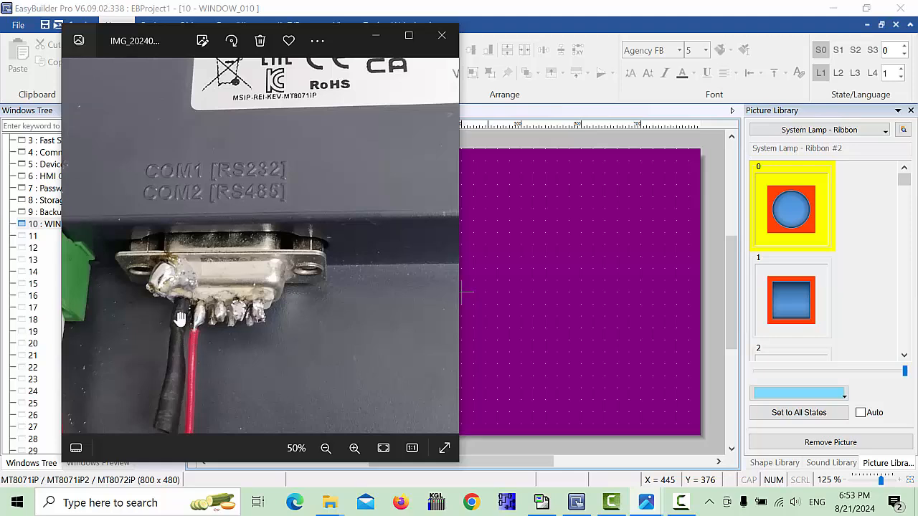
mouse_move(190, 315)
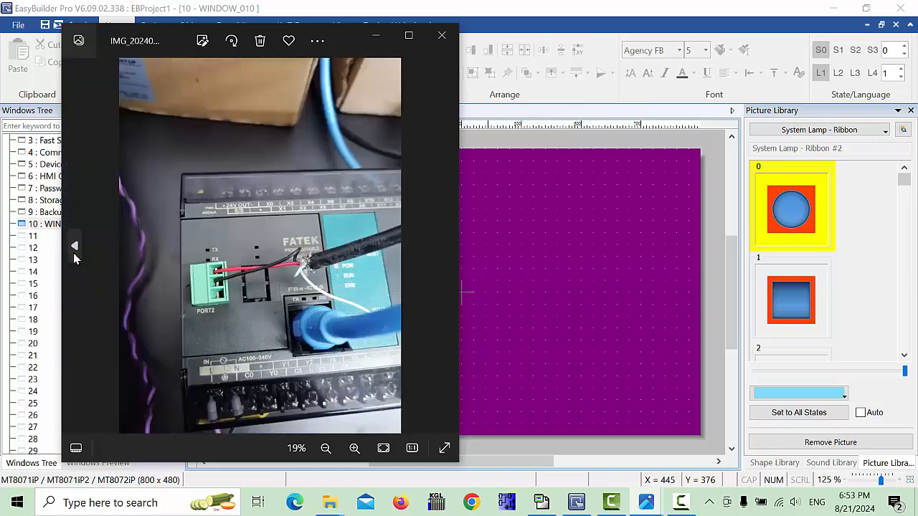
left_click(355, 448)
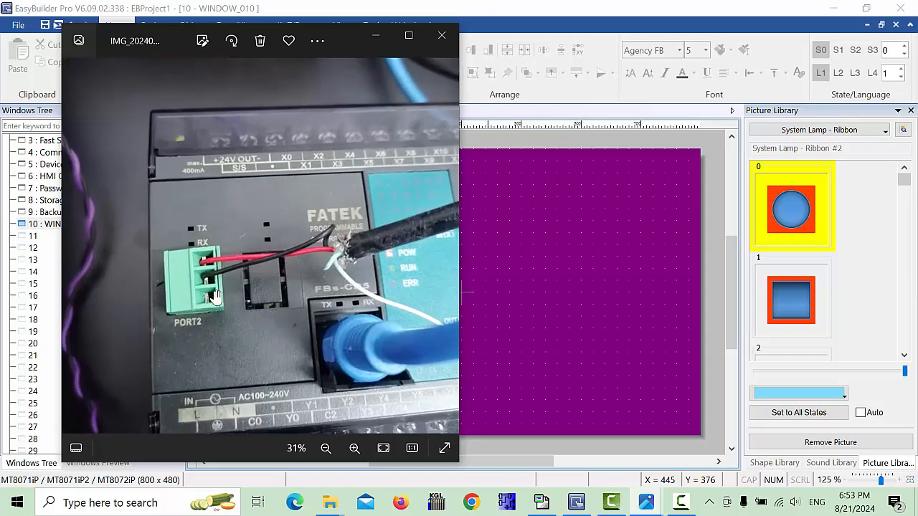
left_click(355, 449)
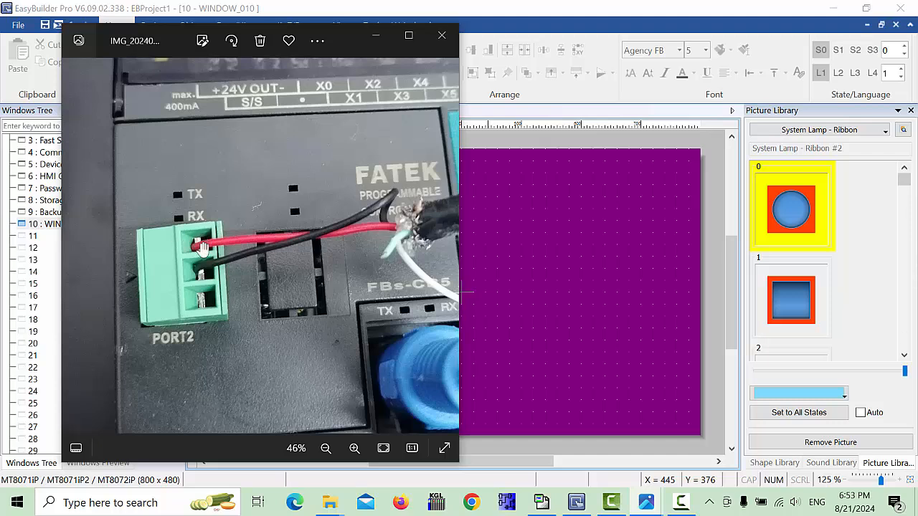
mouse_move(170, 259)
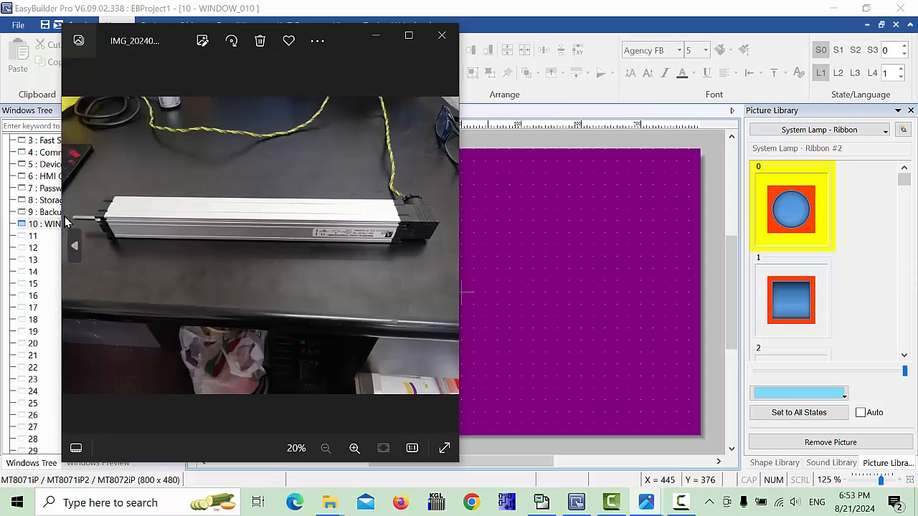
left_click(445, 246)
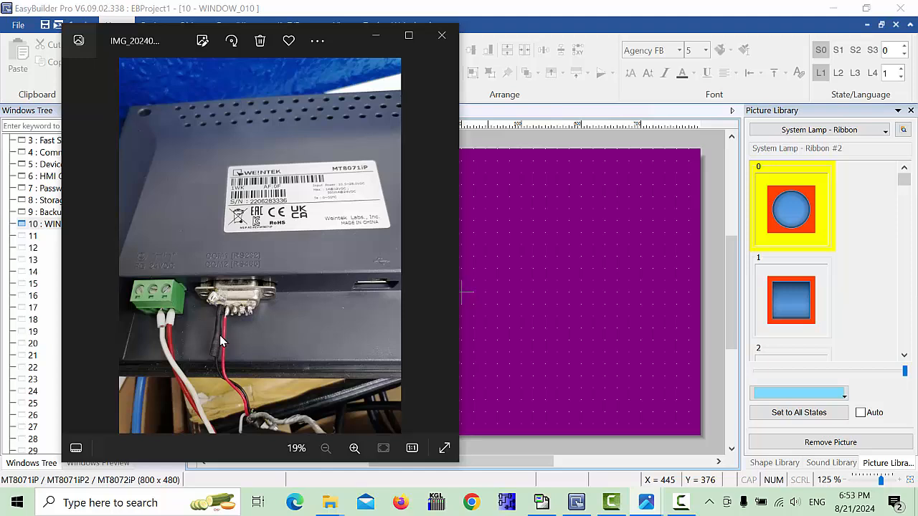
mouse_move(232, 325)
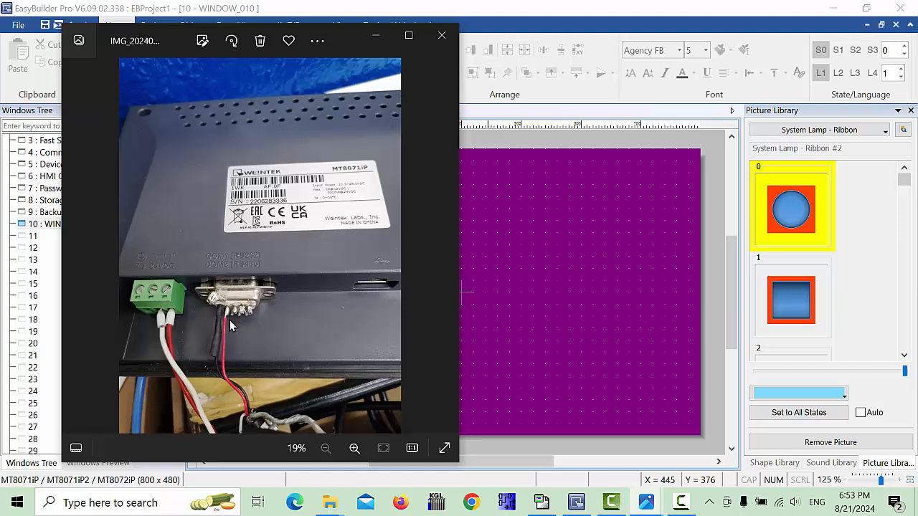
mouse_move(220, 330)
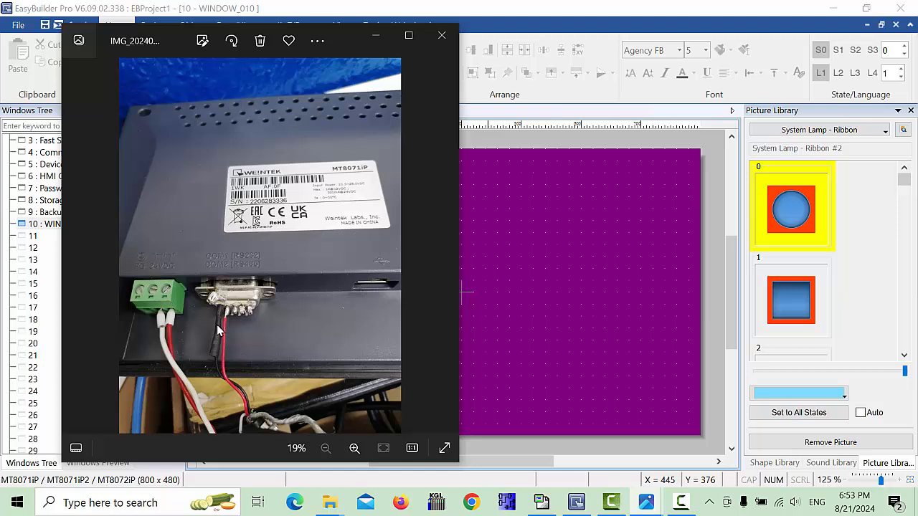
mouse_move(441, 256)
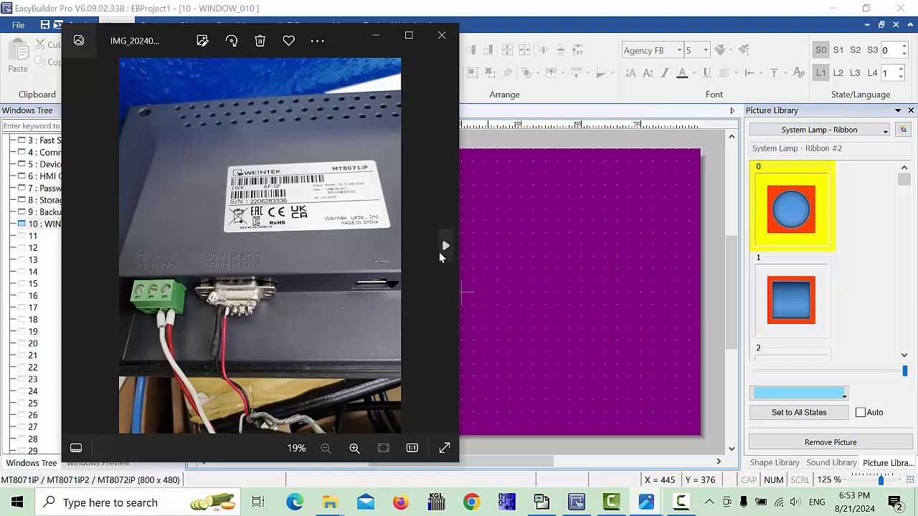
left_click(75, 245)
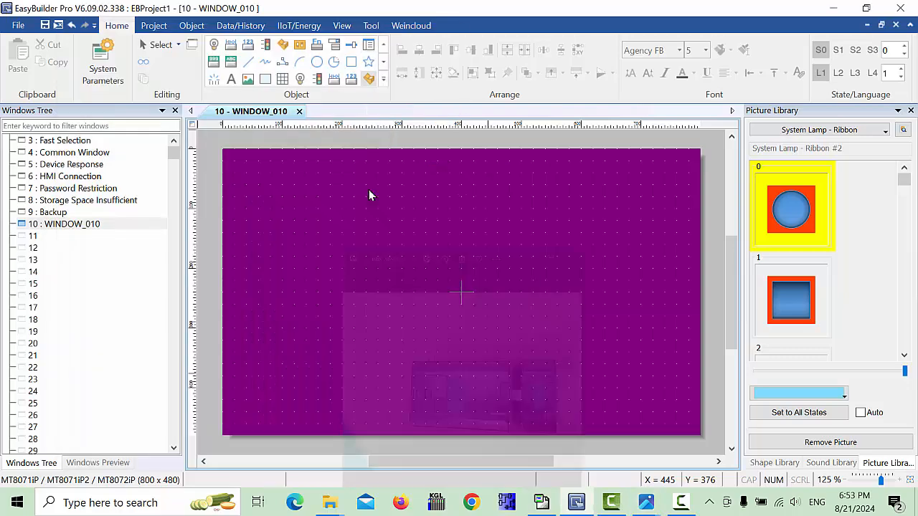
mouse_move(570, 436)
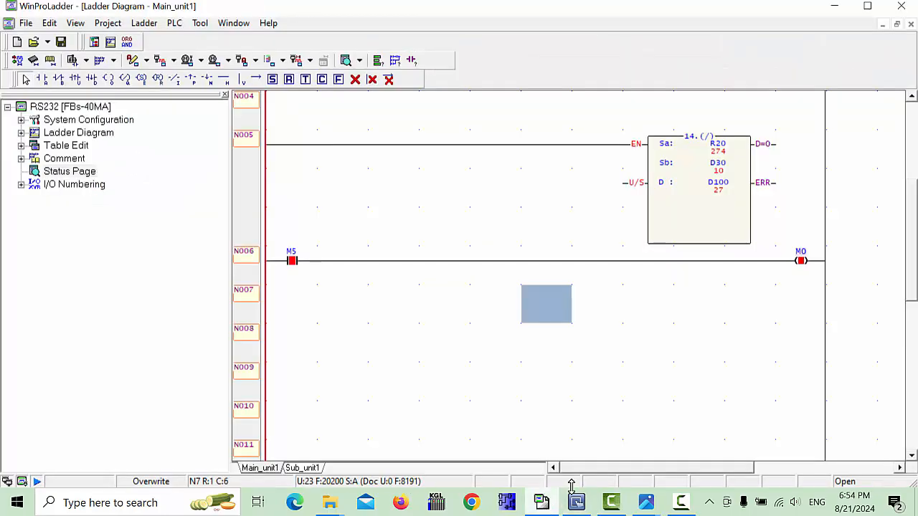
Change rung N006's coil from M0 to Y0 during running edit and save to the PLC
left_click(291, 262)
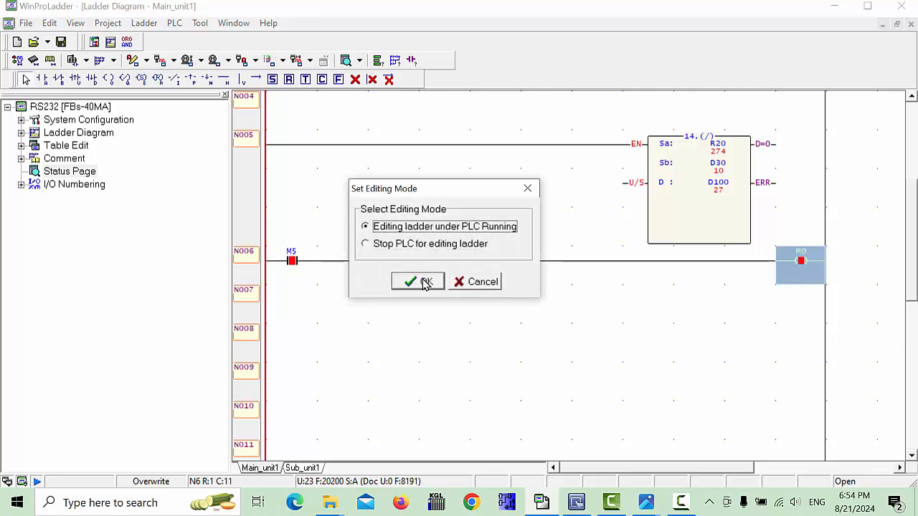
left_click(418, 281)
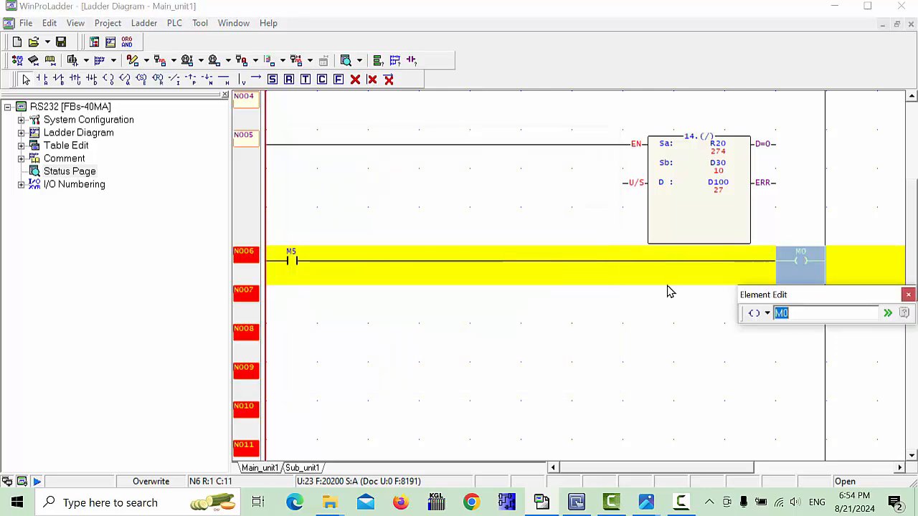
type("Y")
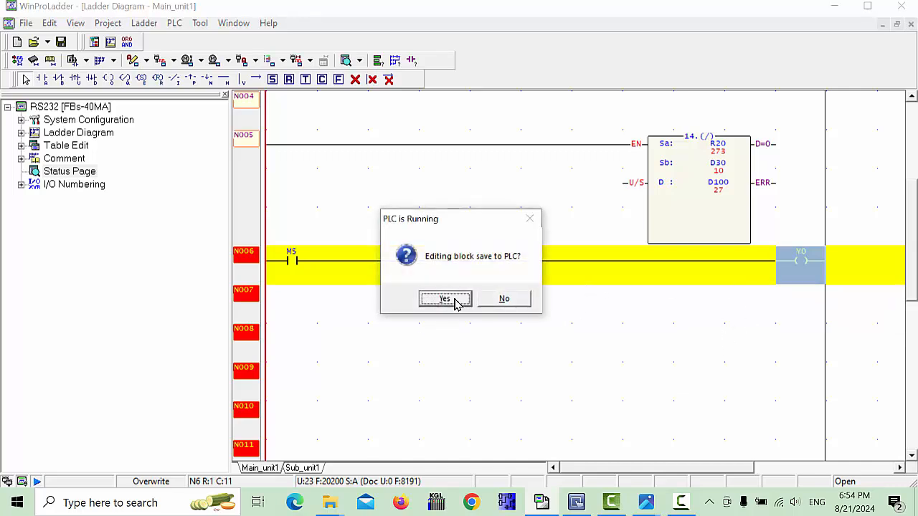
left_click(444, 298)
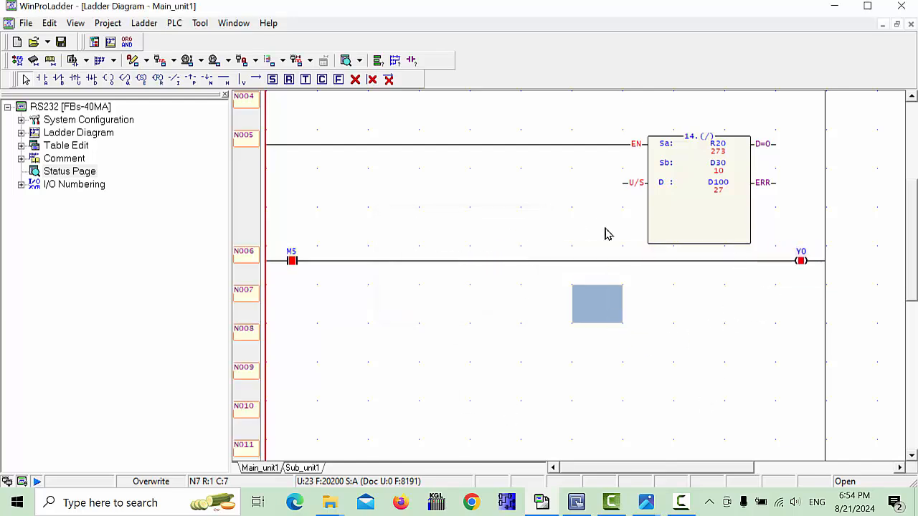
mouse_move(684, 217)
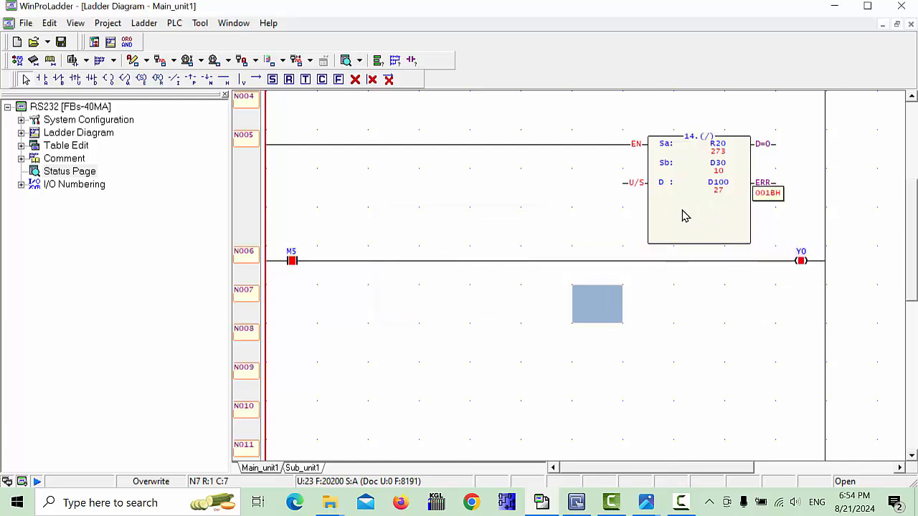
scroll("up", 3)
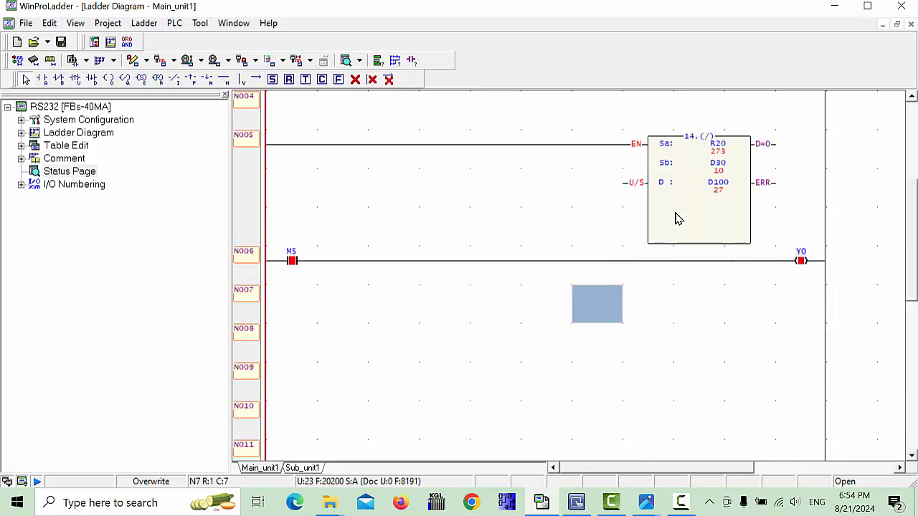
mouse_move(735, 237)
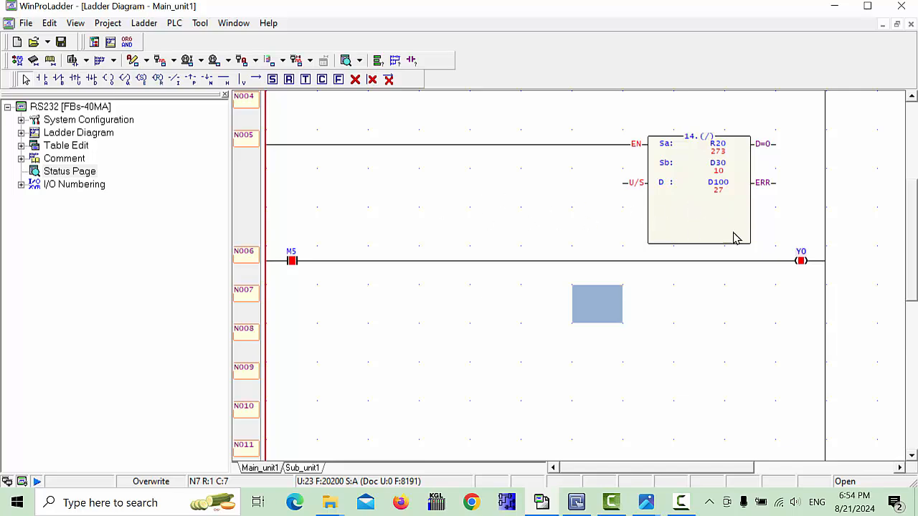
mouse_move(532, 219)
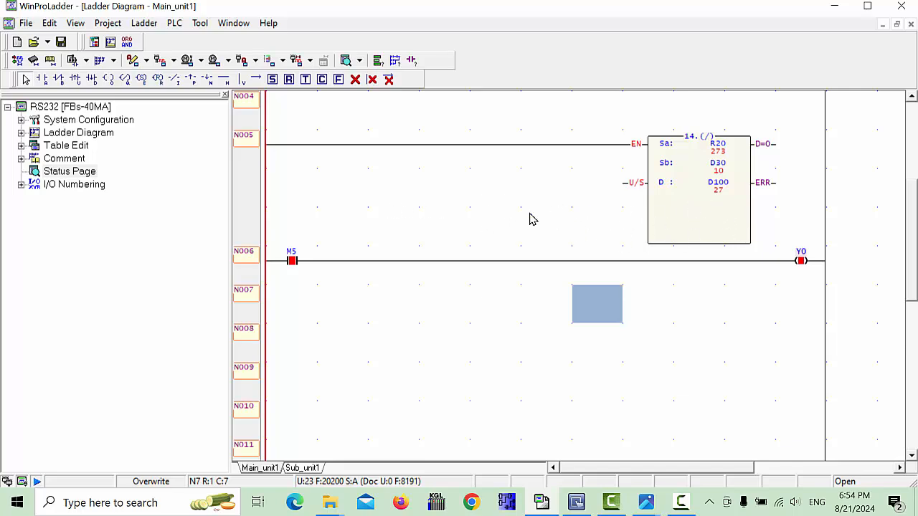
mouse_move(588, 237)
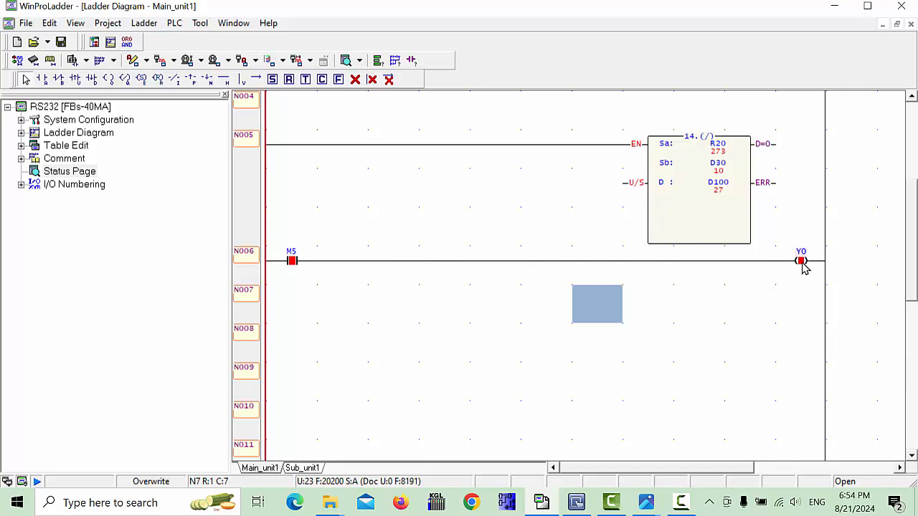
right_click(291, 260)
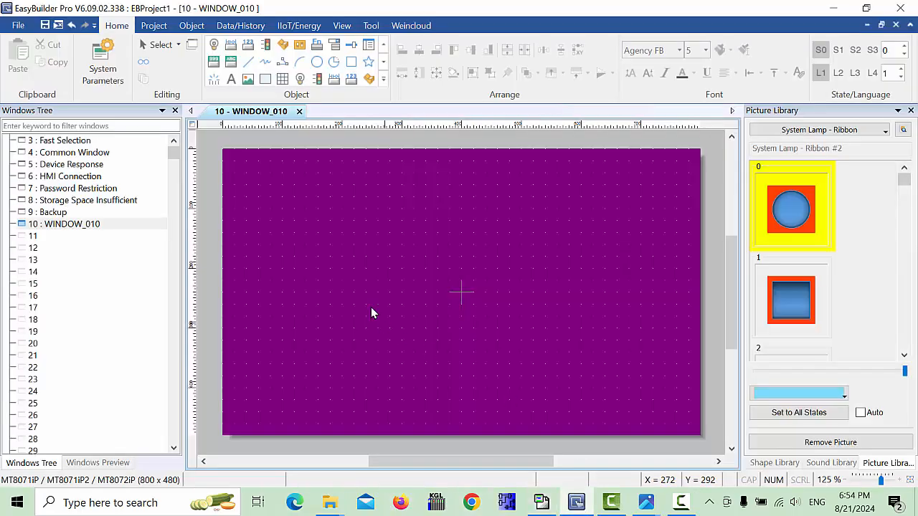
mouse_move(251, 120)
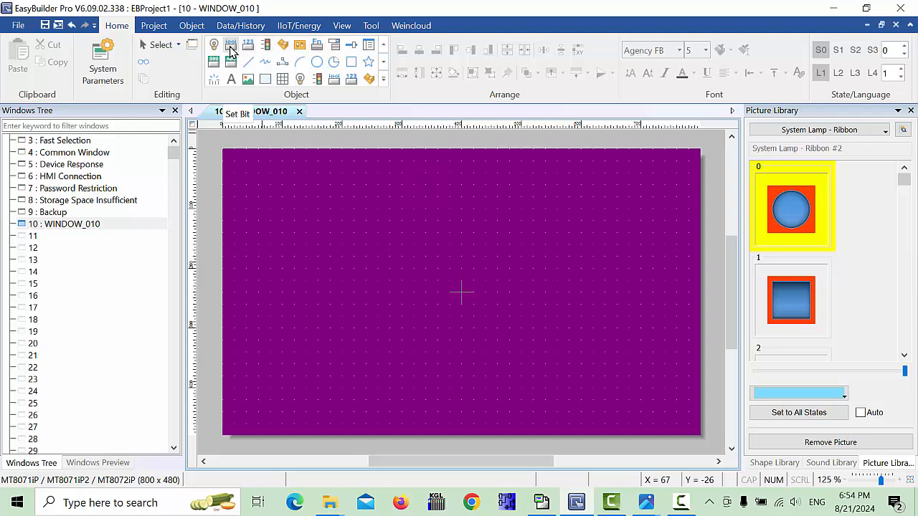
Confirm the M5 Set Bit toggle, then add a bit lamp with address Y0
left_click(231, 44)
type("5")
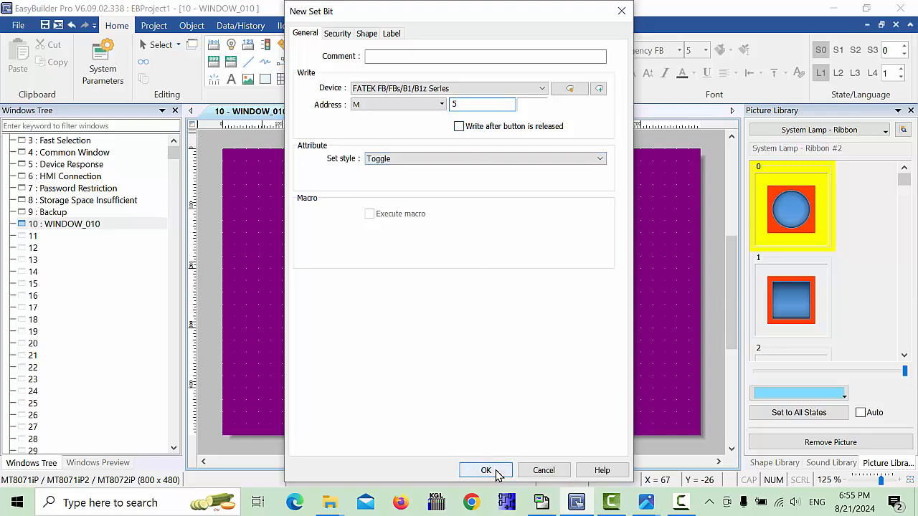
left_click(485, 471)
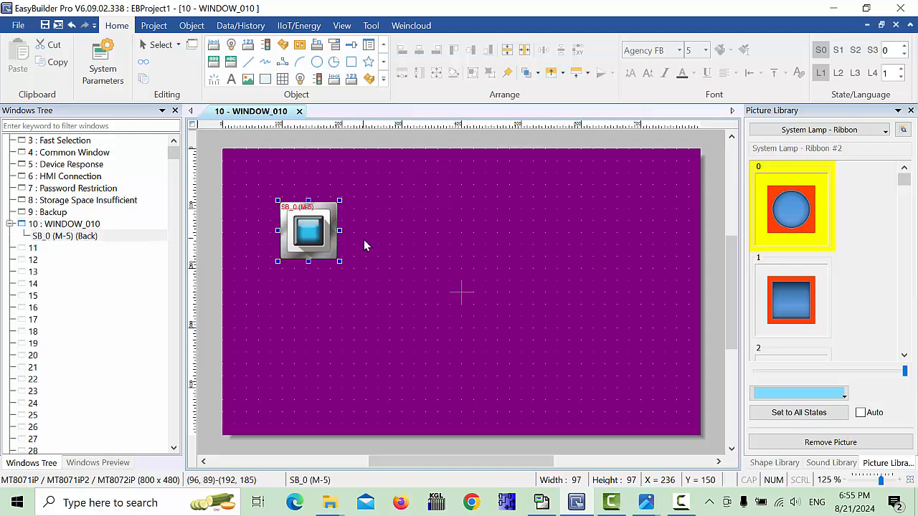
double_click(308, 230)
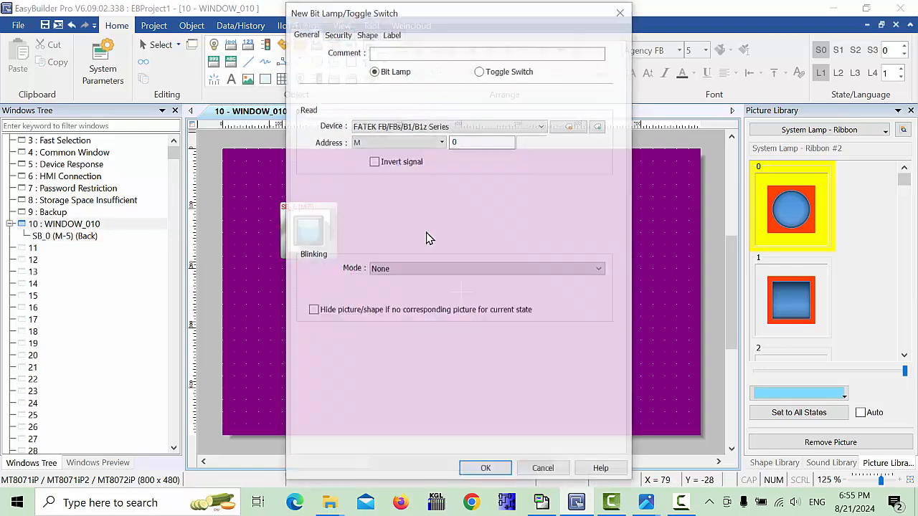
left_click(396, 142)
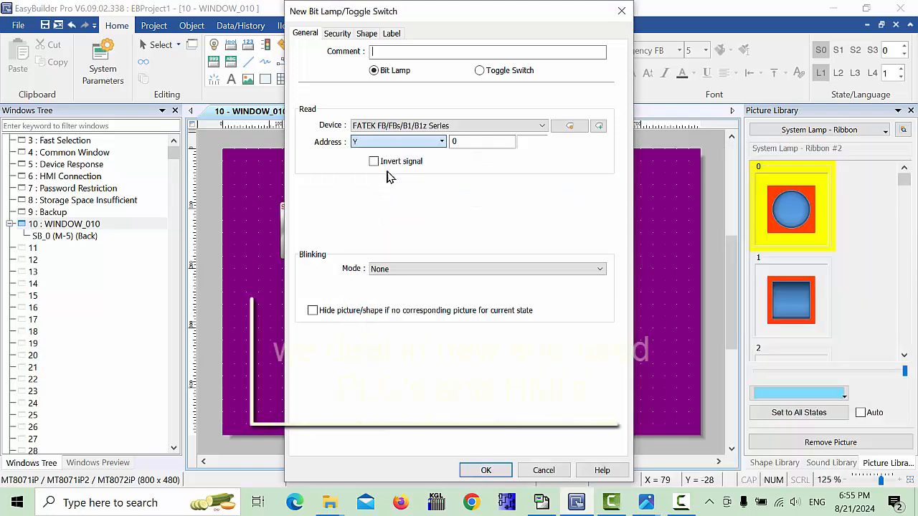
left_click(486, 471)
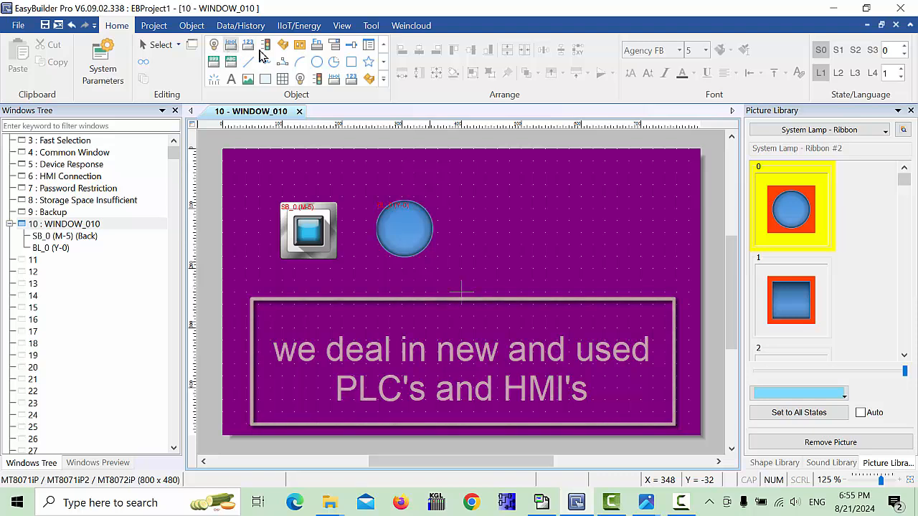
Create a numeric display object with address type D and place it
left_click(214, 62)
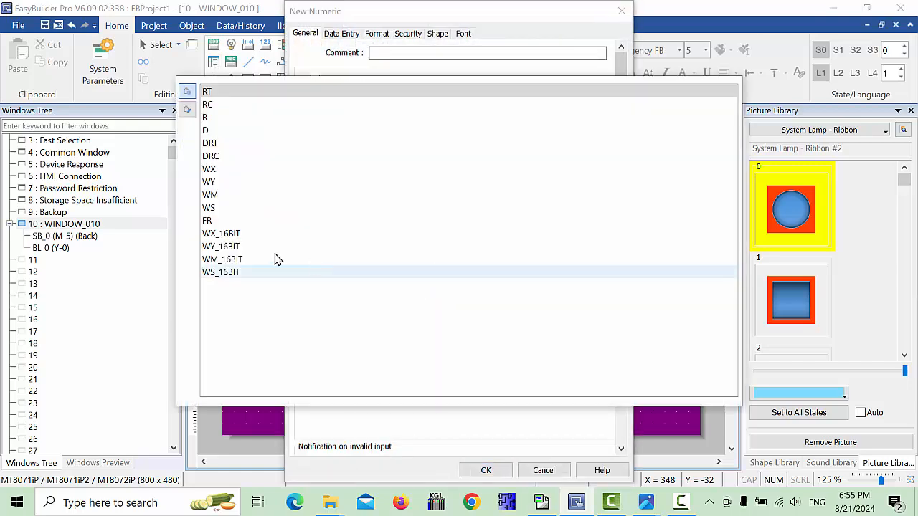
left_click(206, 130)
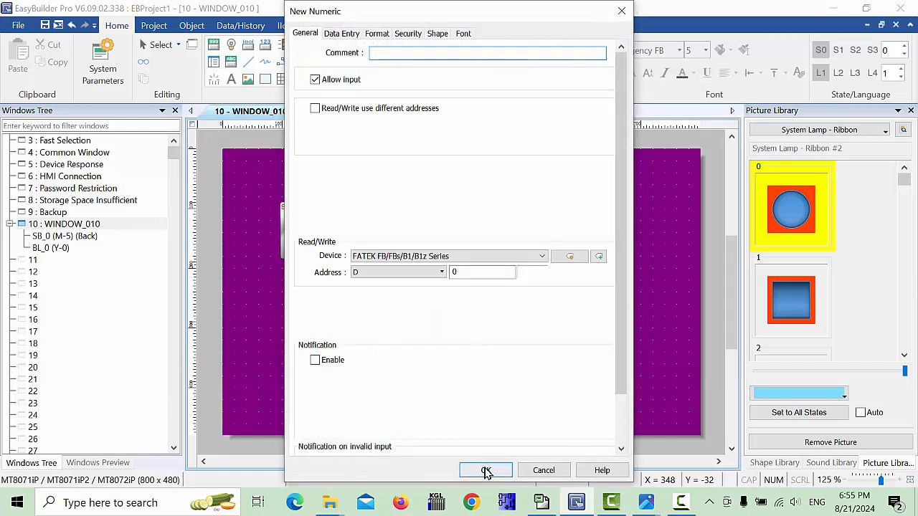
left_click(486, 470)
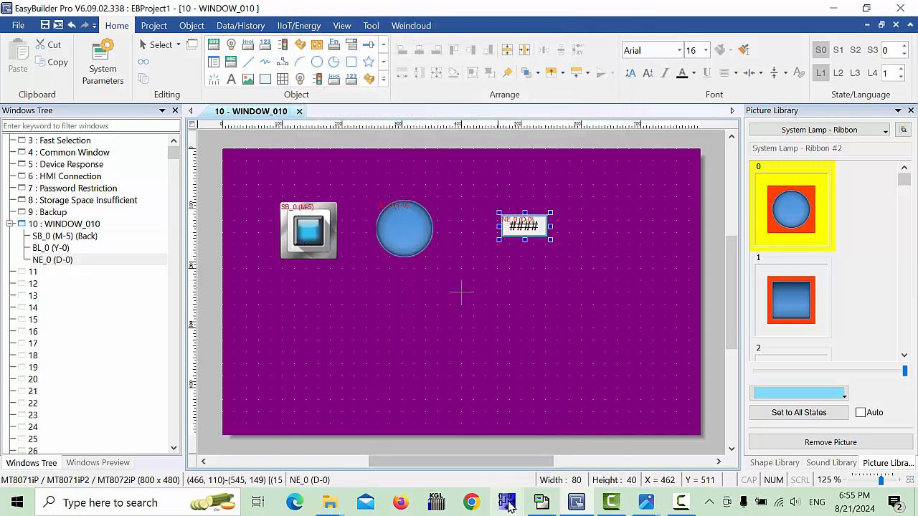
left_click(506, 502)
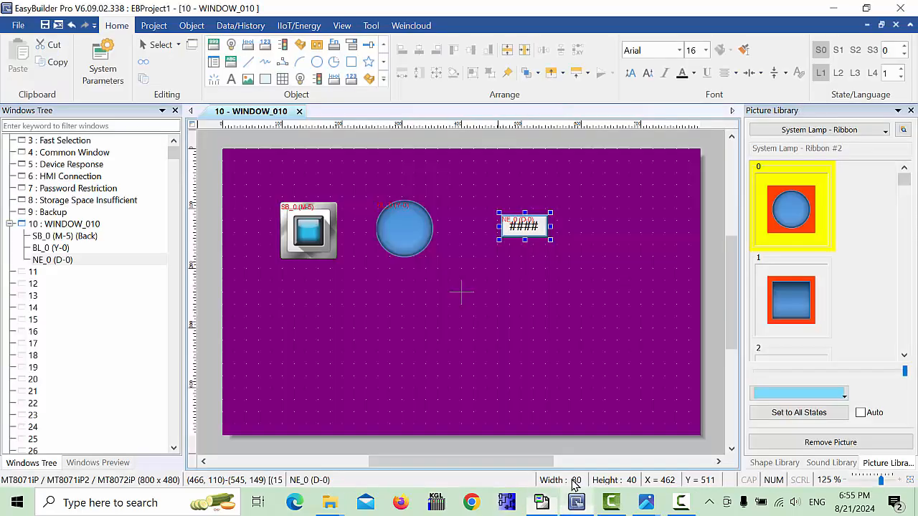
Set the numeric display's address to D100
double_click(525, 226)
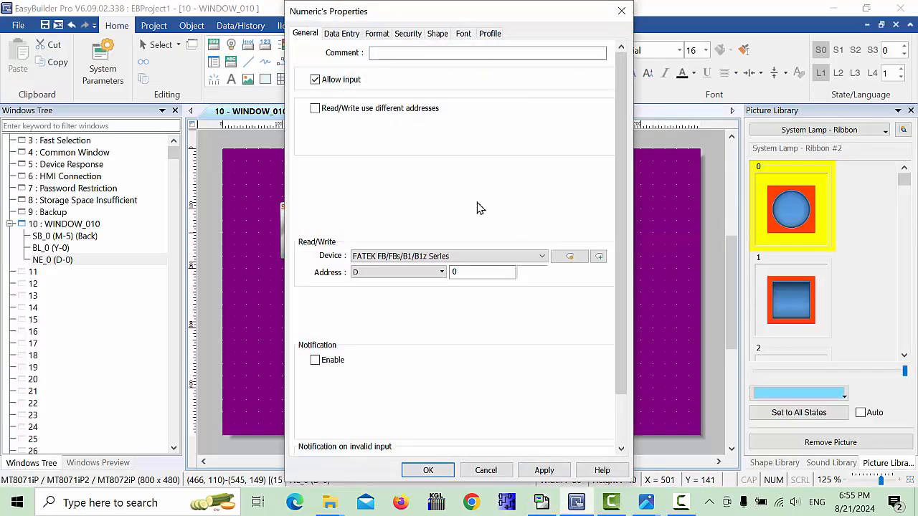
mouse_move(404, 171)
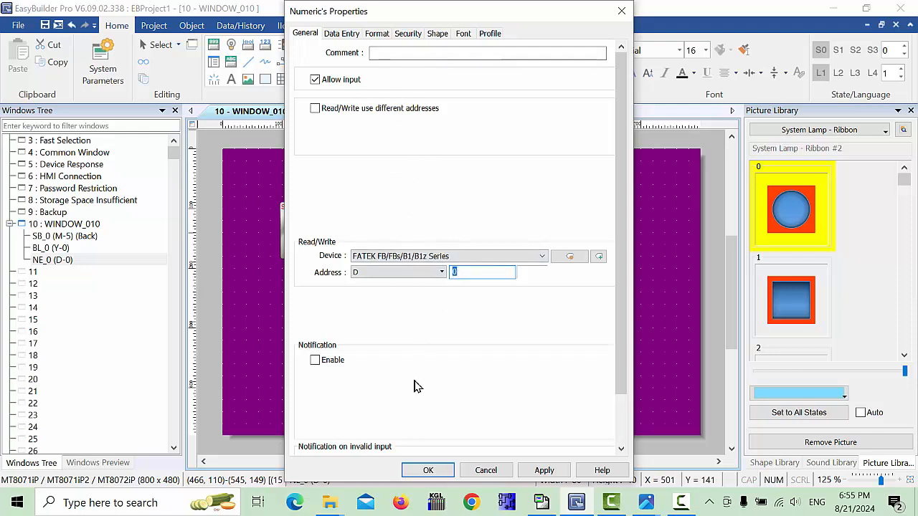
type("100")
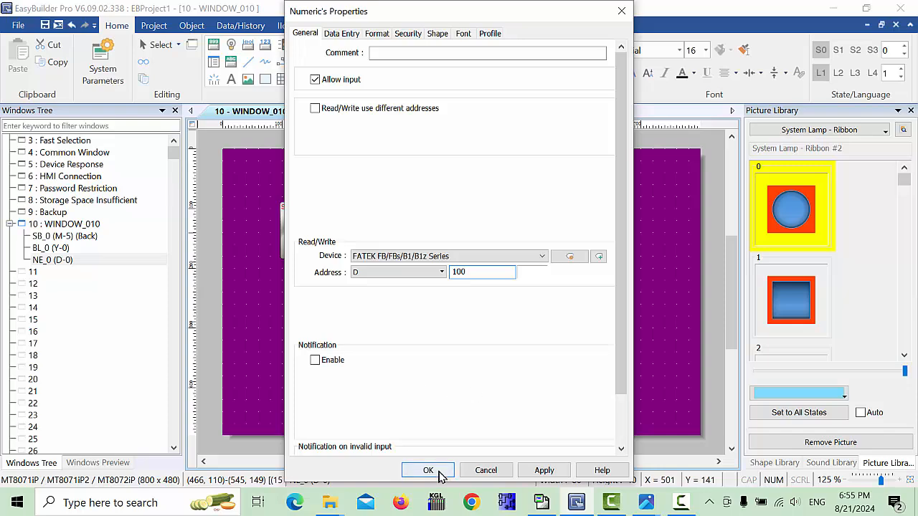
left_click(428, 471)
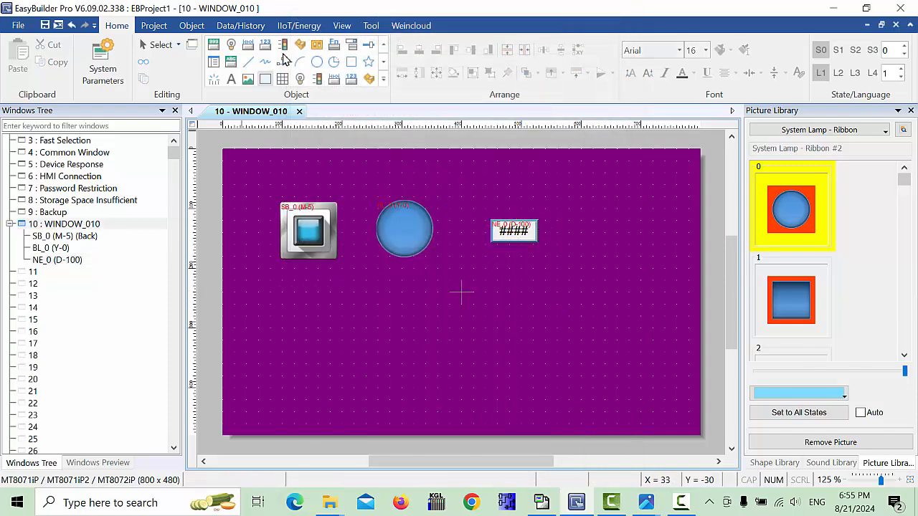
Download the project to the HMI at 192.168.0.7 and close the log after 'All finished'
left_click(153, 25)
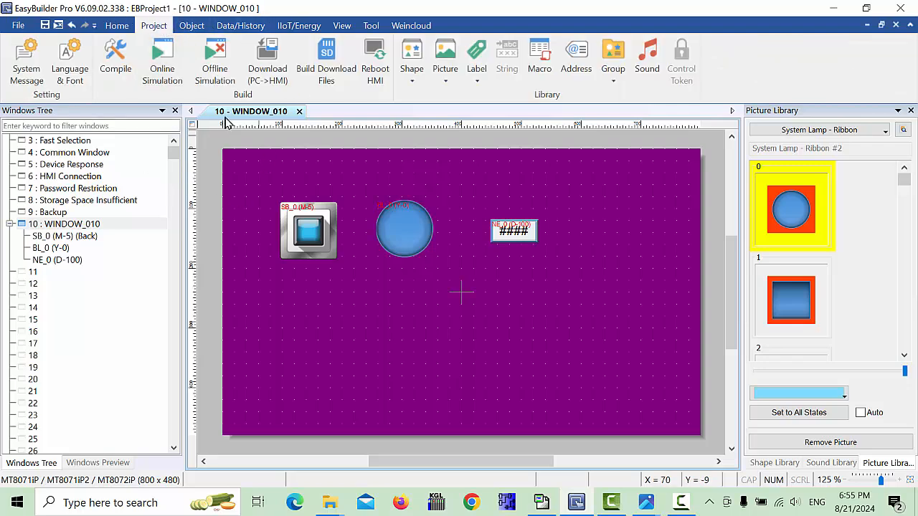
left_click(116, 61)
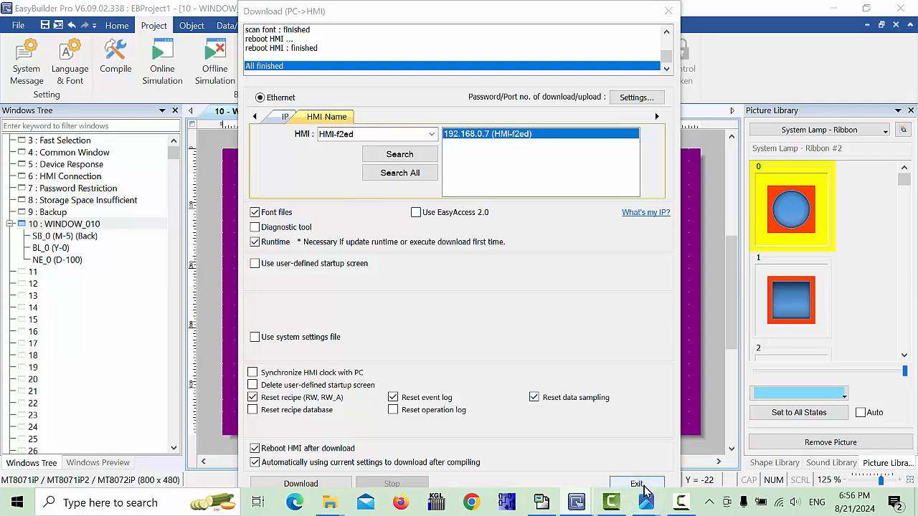
left_click(636, 483)
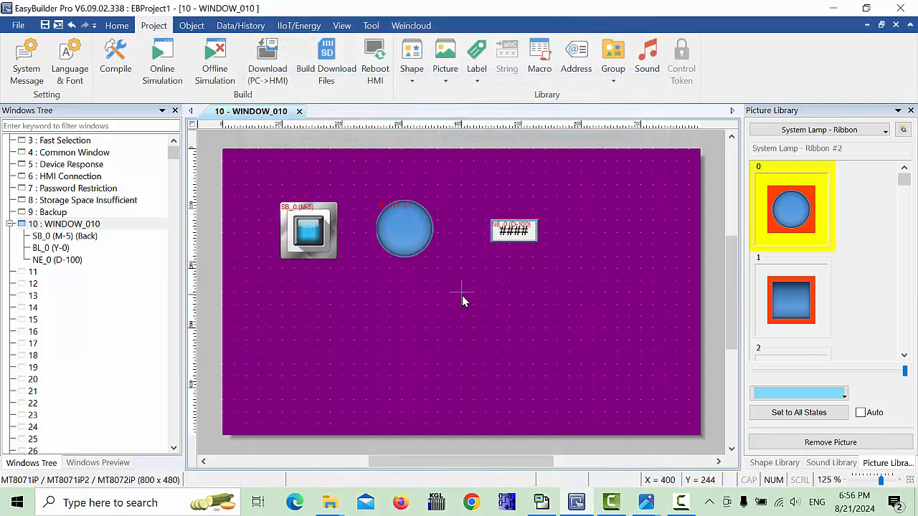
mouse_move(462, 291)
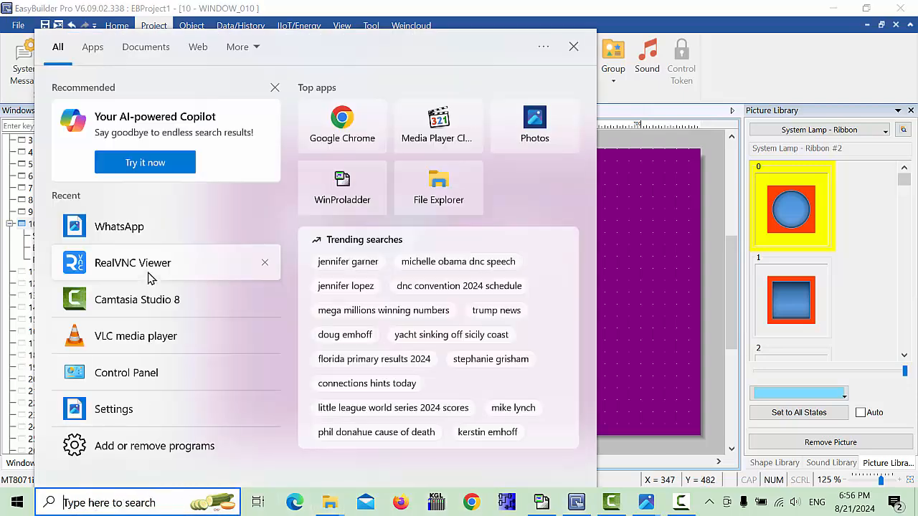
Connect RealVNC Viewer to the HMI-F2ED panel with its password
left_click(574, 46)
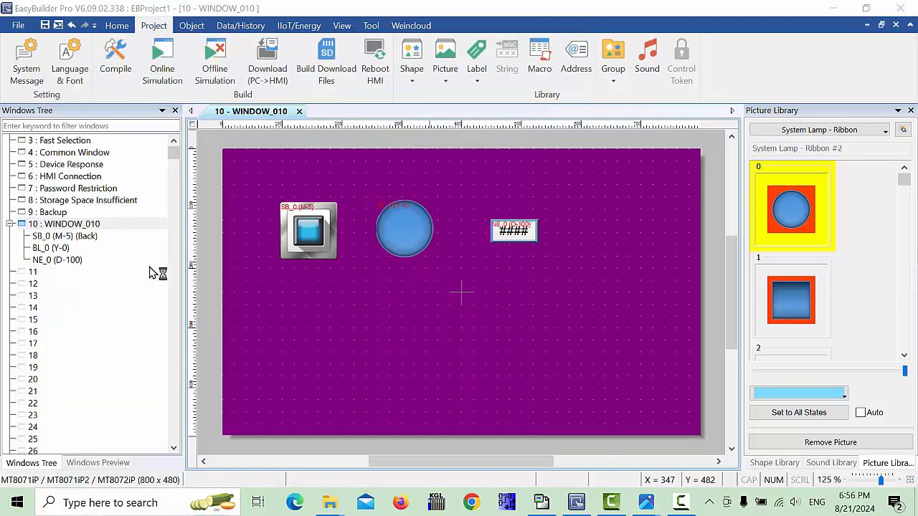
left_click(682, 502)
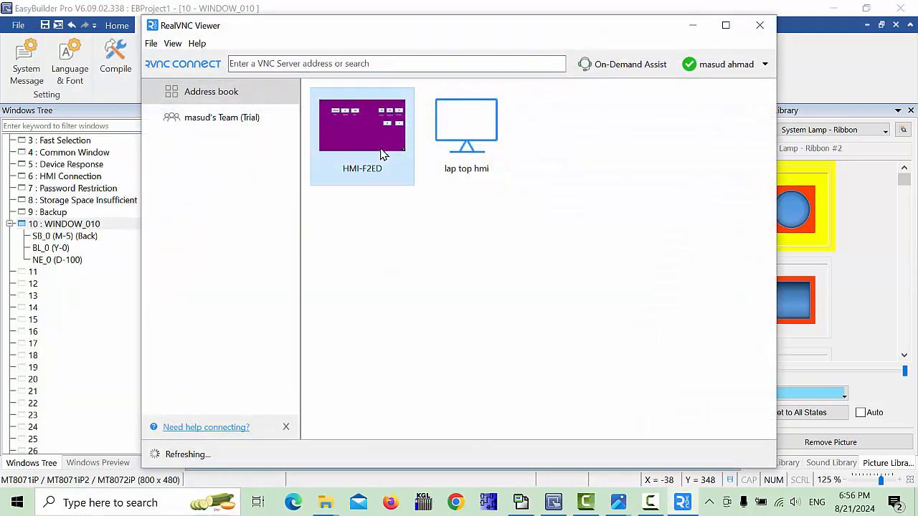
double_click(361, 126)
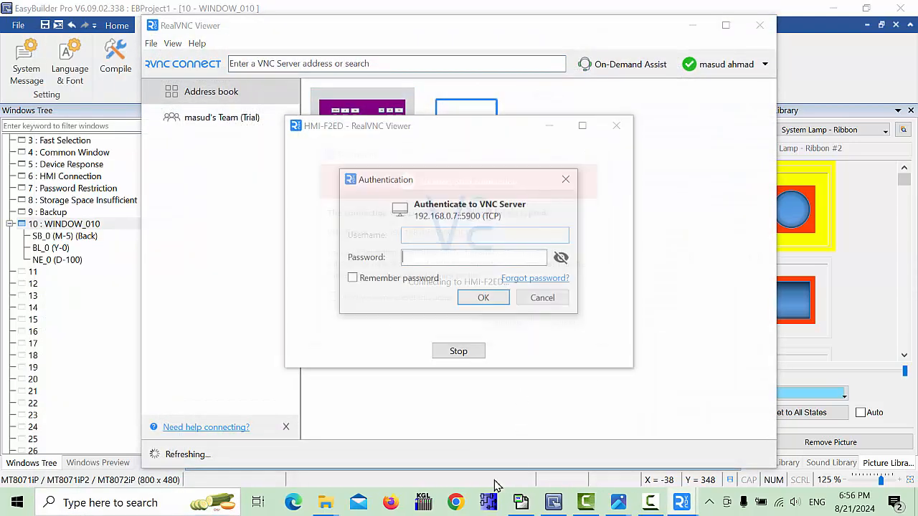
type("•")
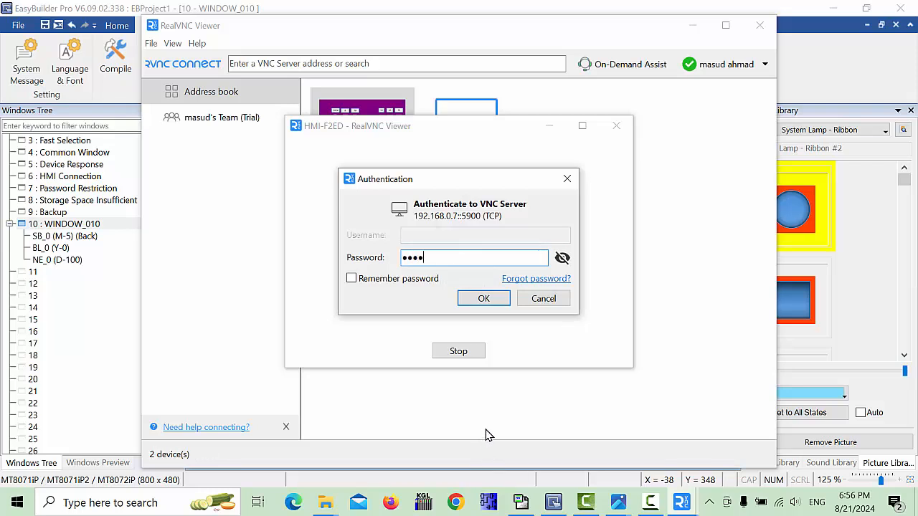
left_click(483, 298)
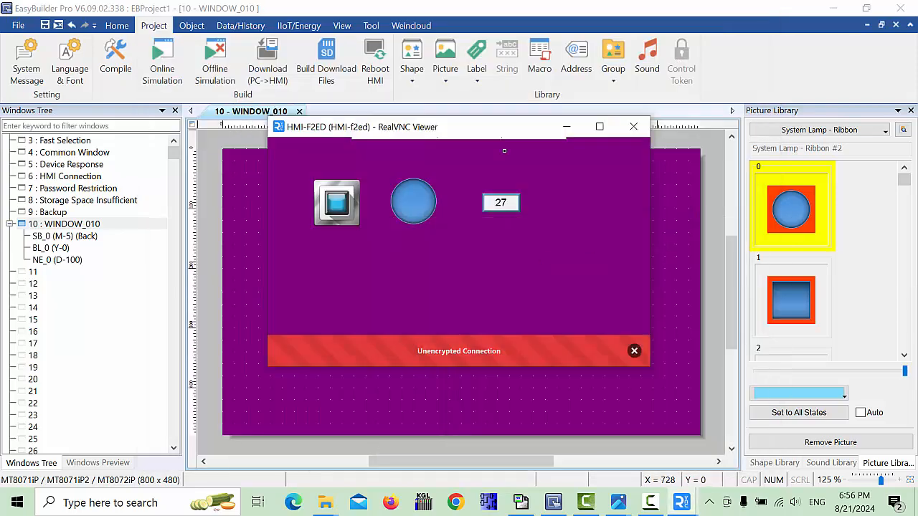
Dismiss the unencrypted-connection warning and toggle M5 on in the VNC view to light Y0
left_click(634, 350)
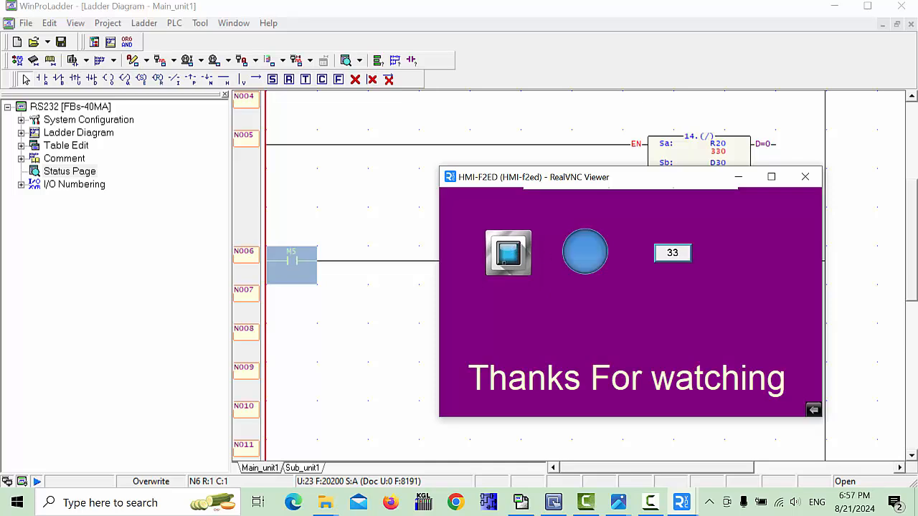
mouse_move(362, 223)
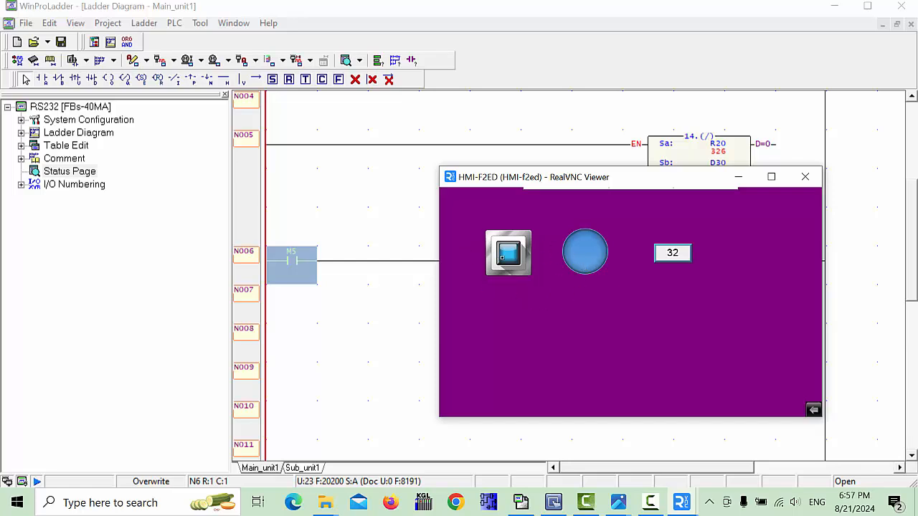
left_click(584, 252)
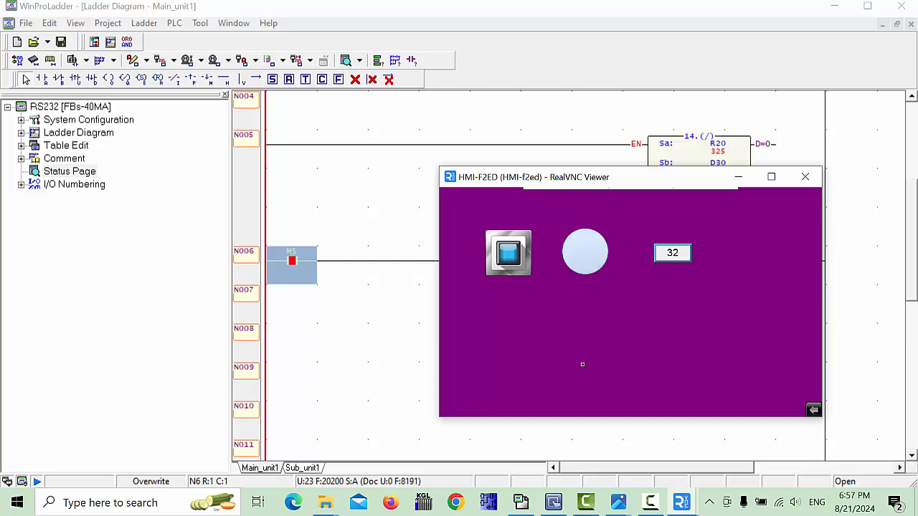